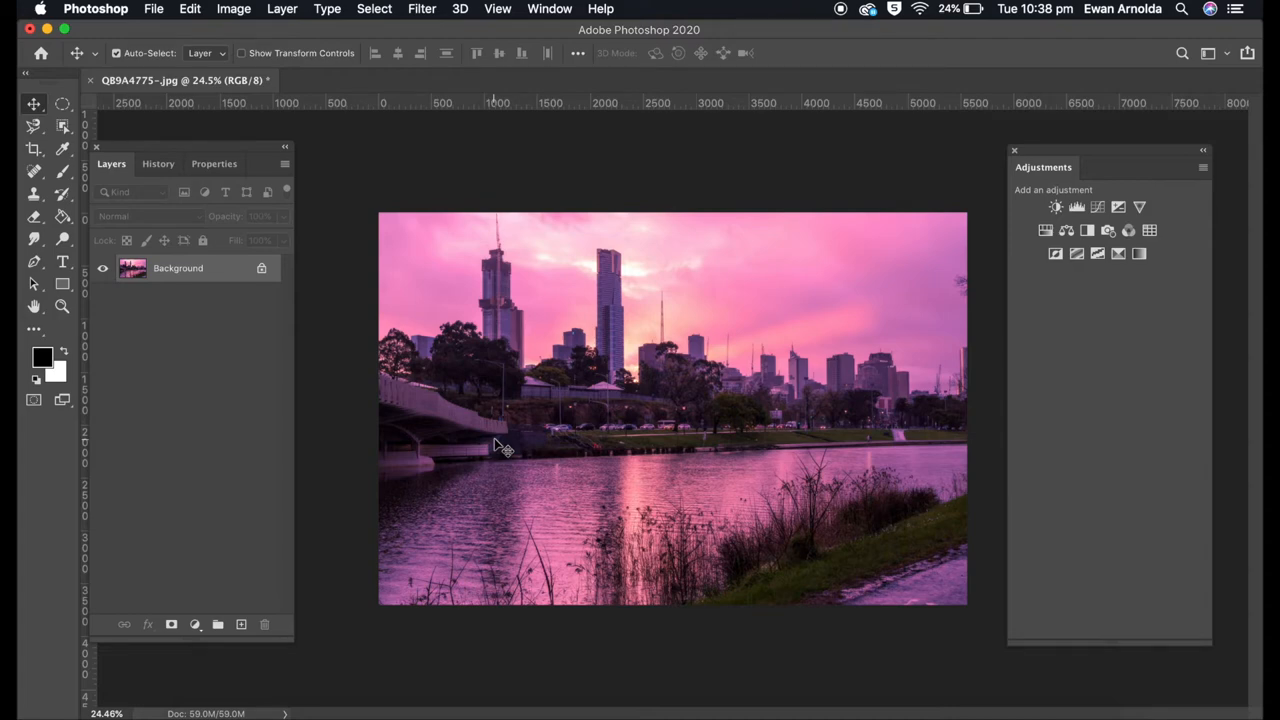
mouse_move(556, 437)
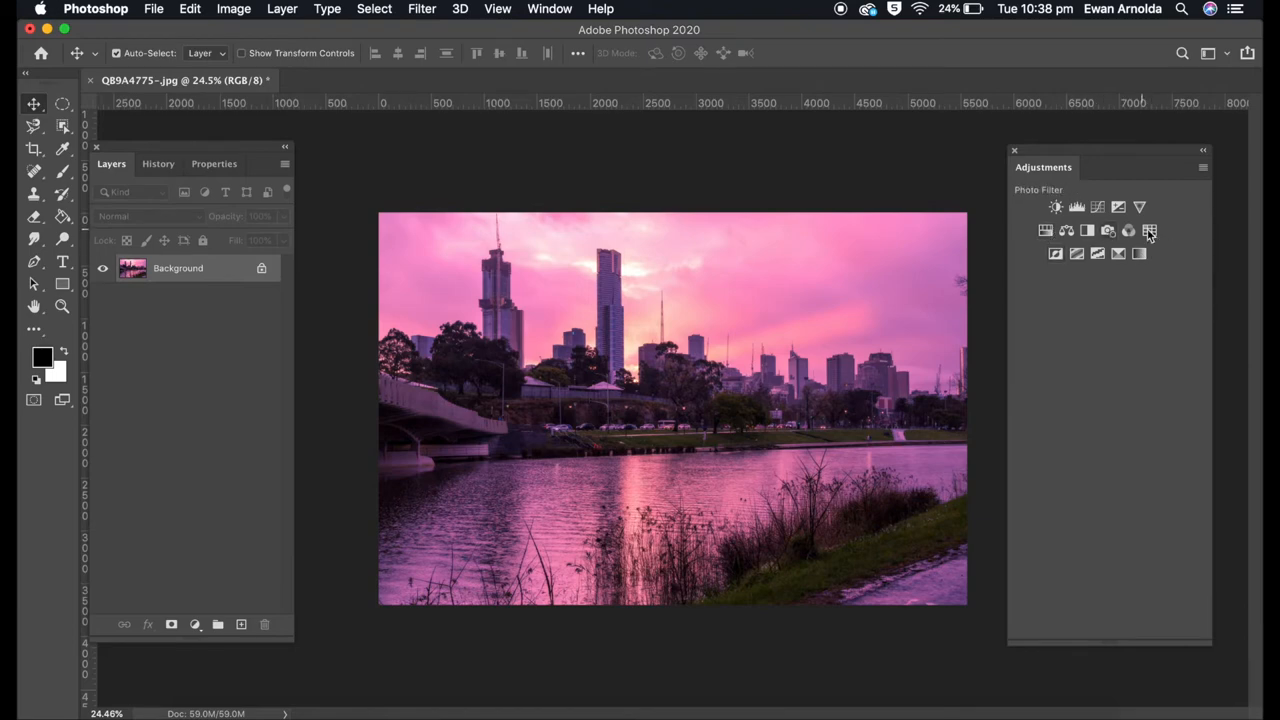
mouse_move(1107, 308)
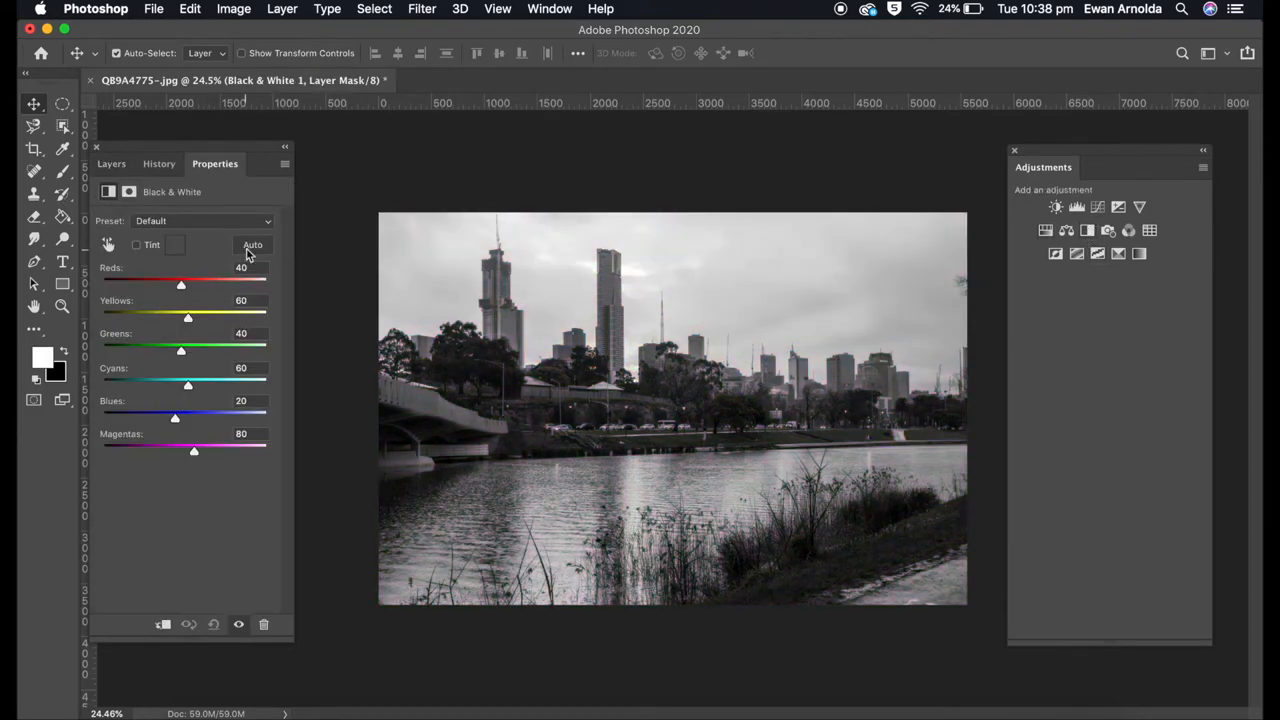
Apply the Lighter Black & White preset, adjust Reds and Greens, then use Auto mix
click(202, 220)
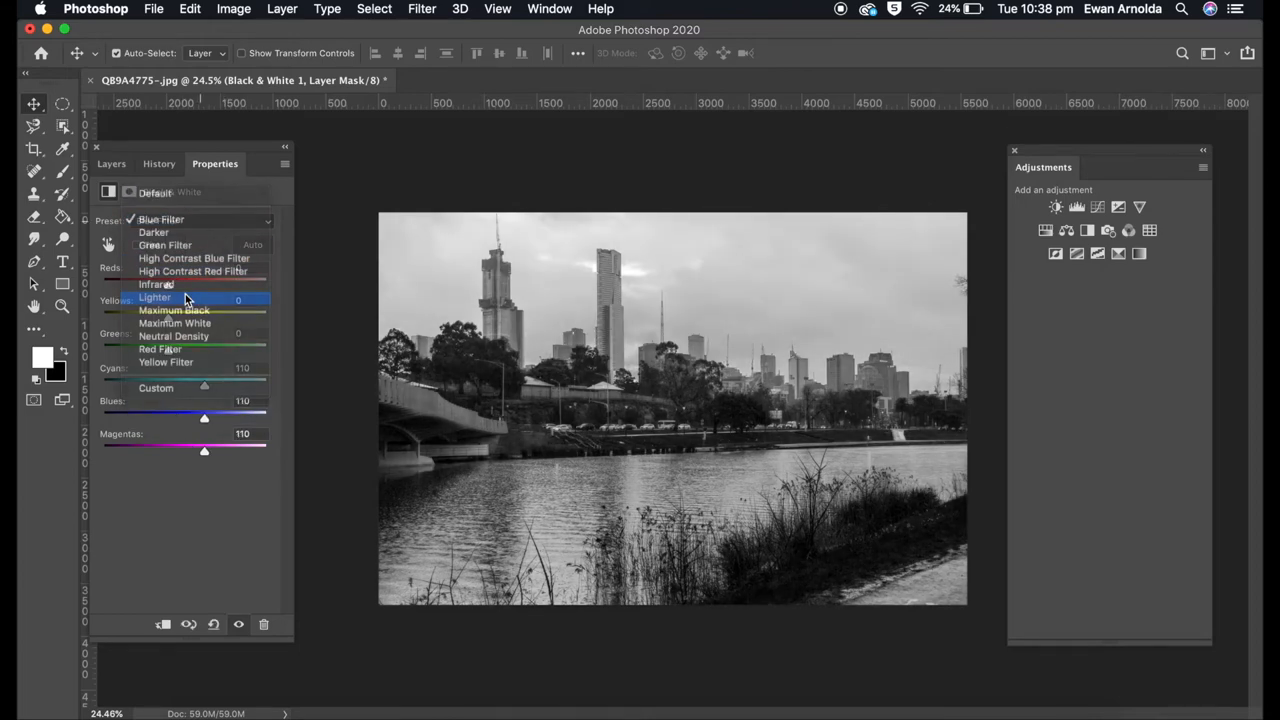
click(155, 297)
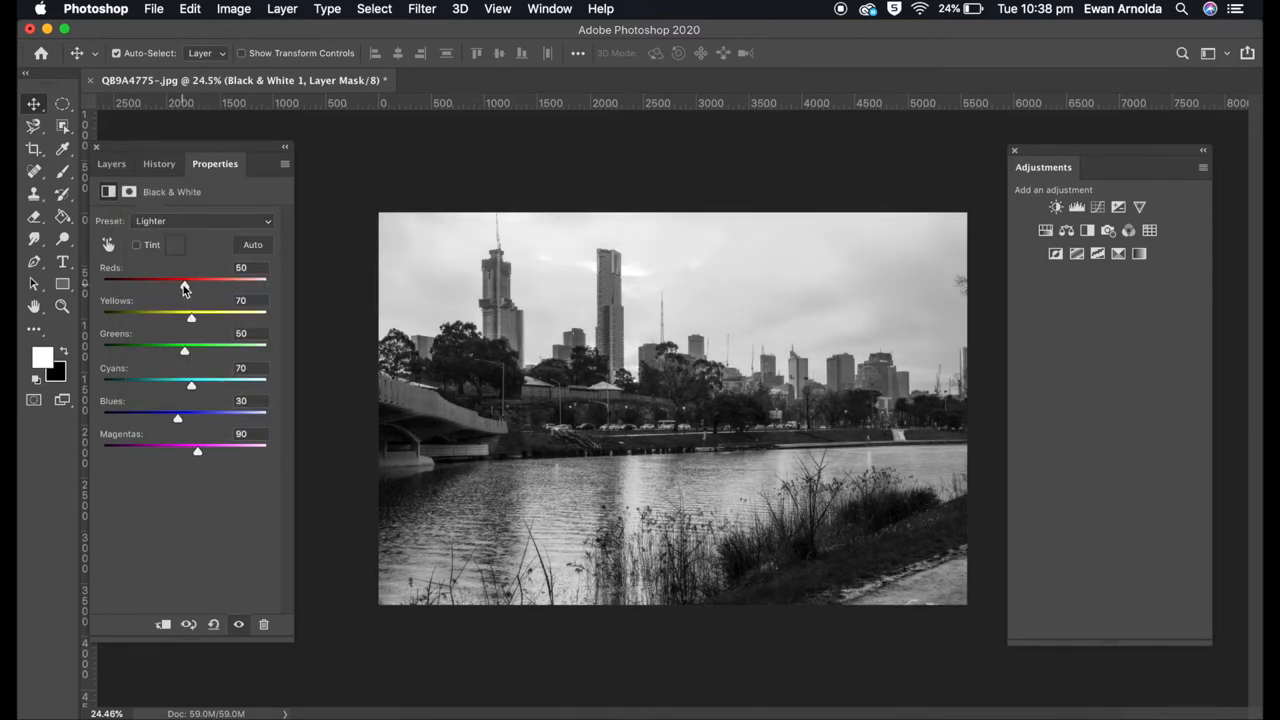
drag(184, 283, 213, 283)
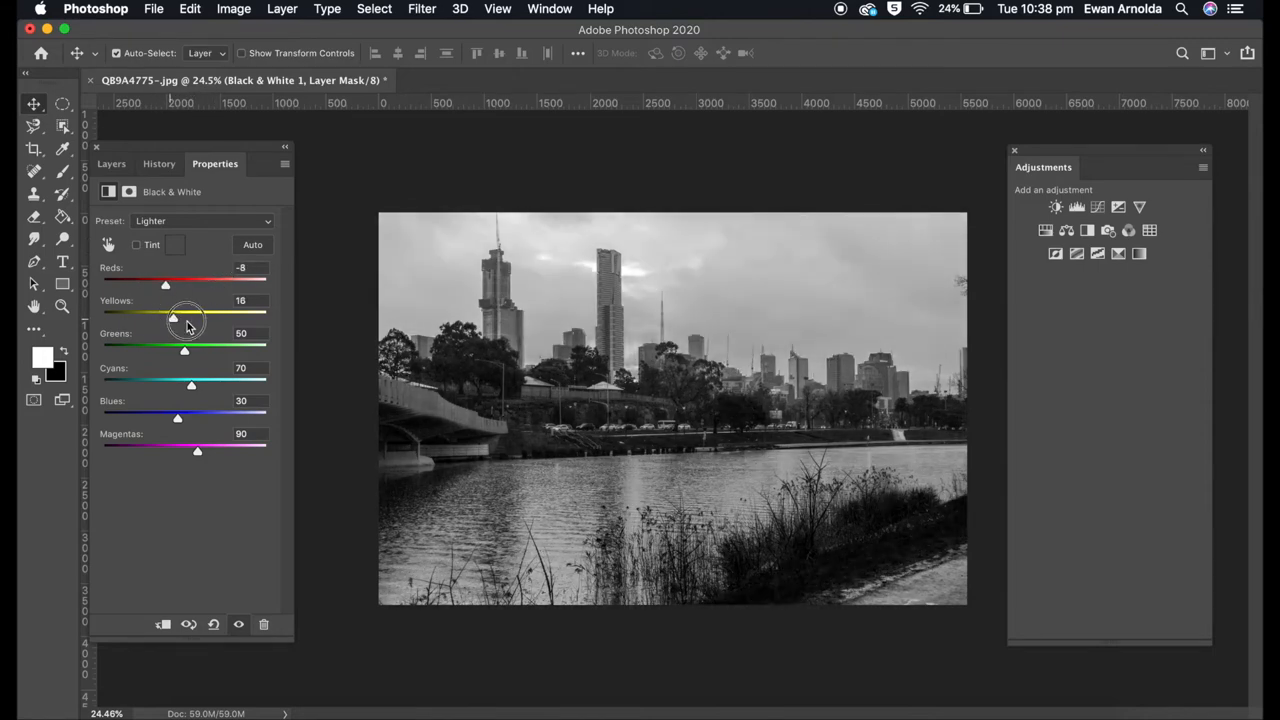
drag(184, 318, 198, 350)
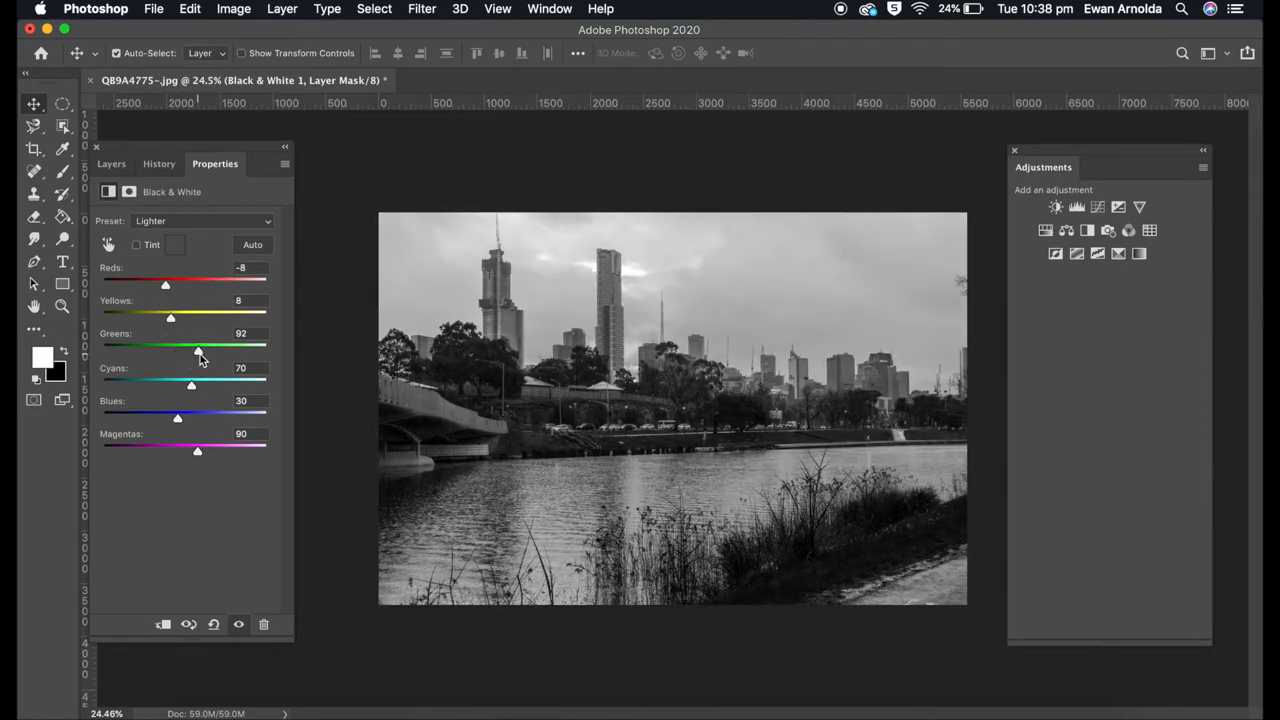
click(252, 245)
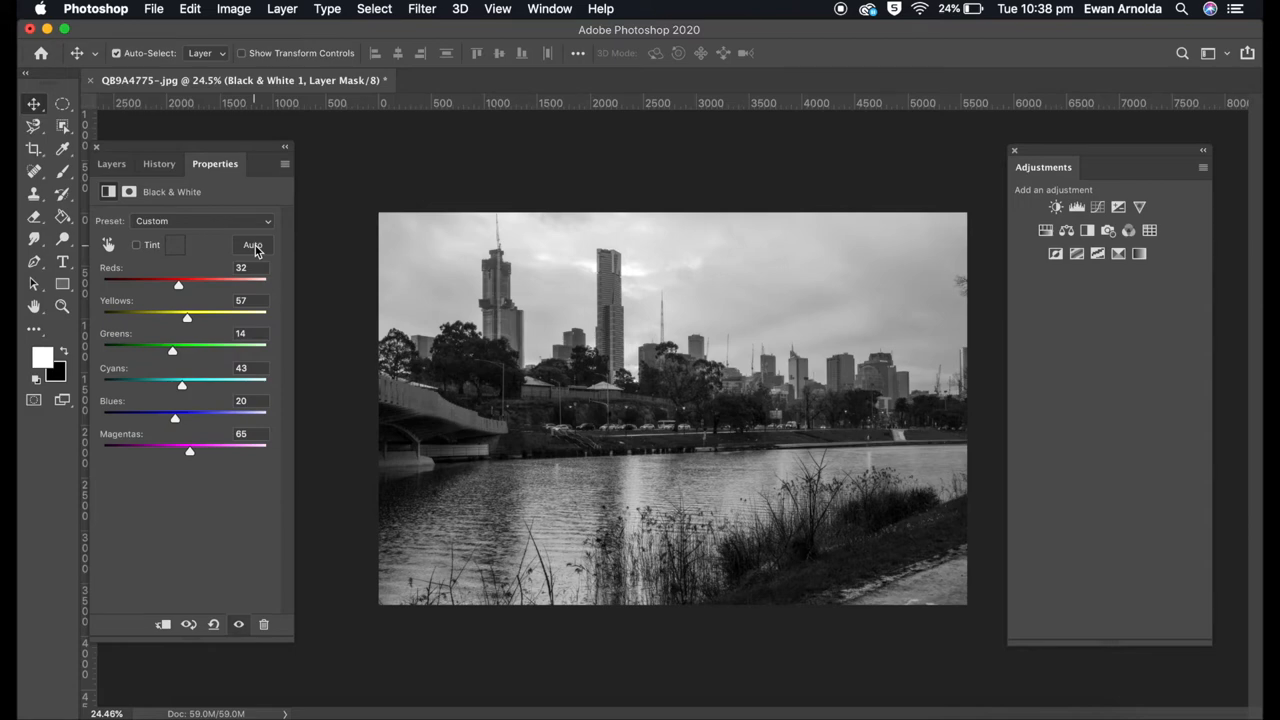
click(111, 163)
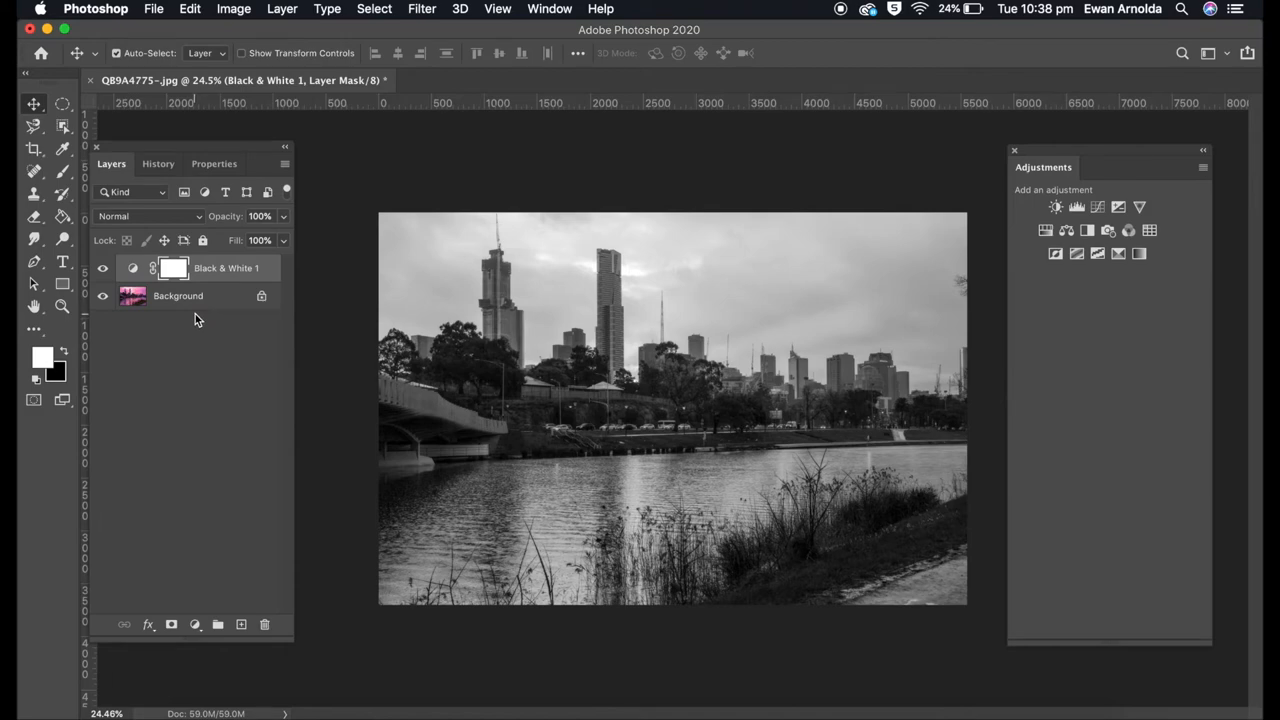
mouse_move(222, 273)
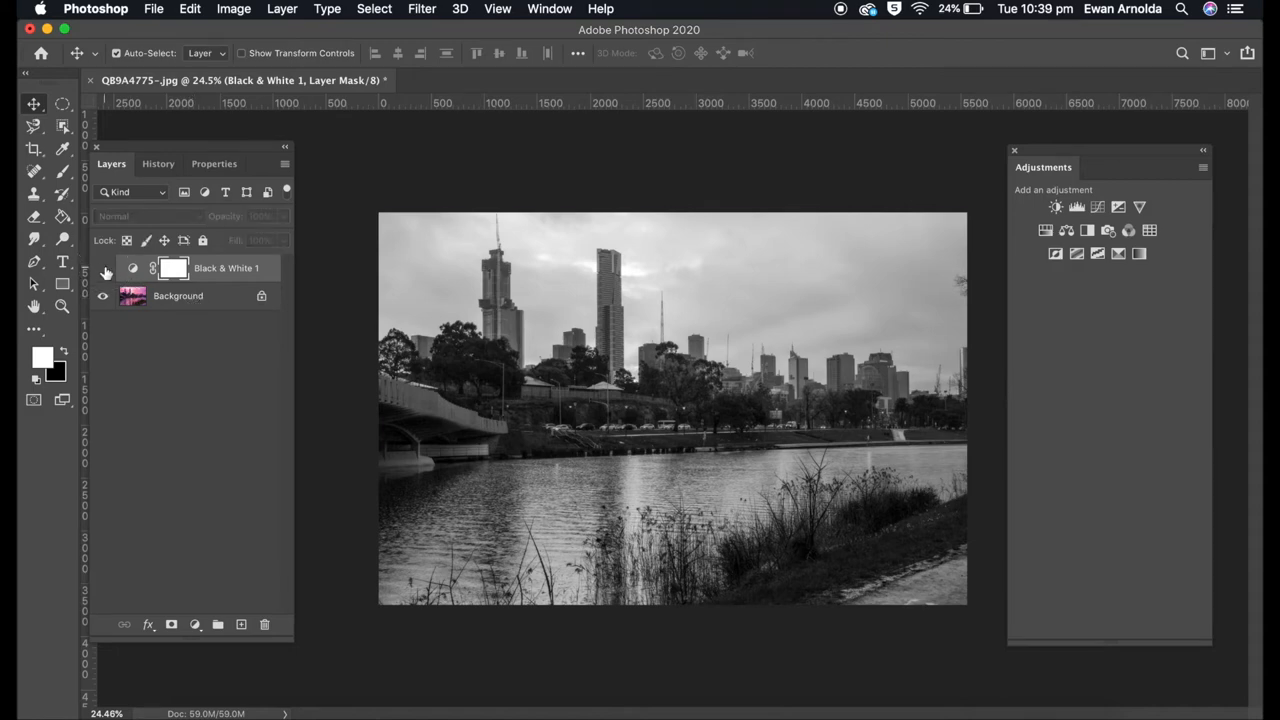
Turn off visibility of the Black & White 1 layer to reveal the pink photo
click(102, 267)
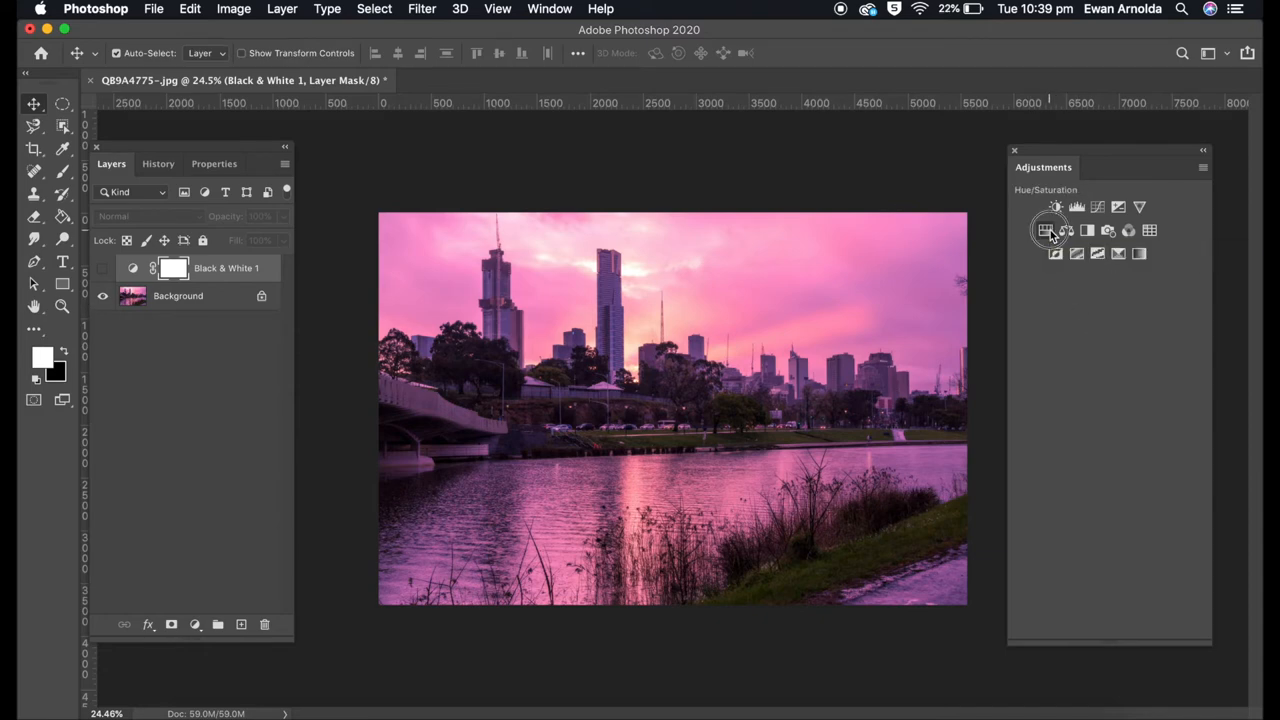
Add a Hue/Saturation adjustment at Saturation -100, hue near zero, slightly raised Lightness
click(1045, 230)
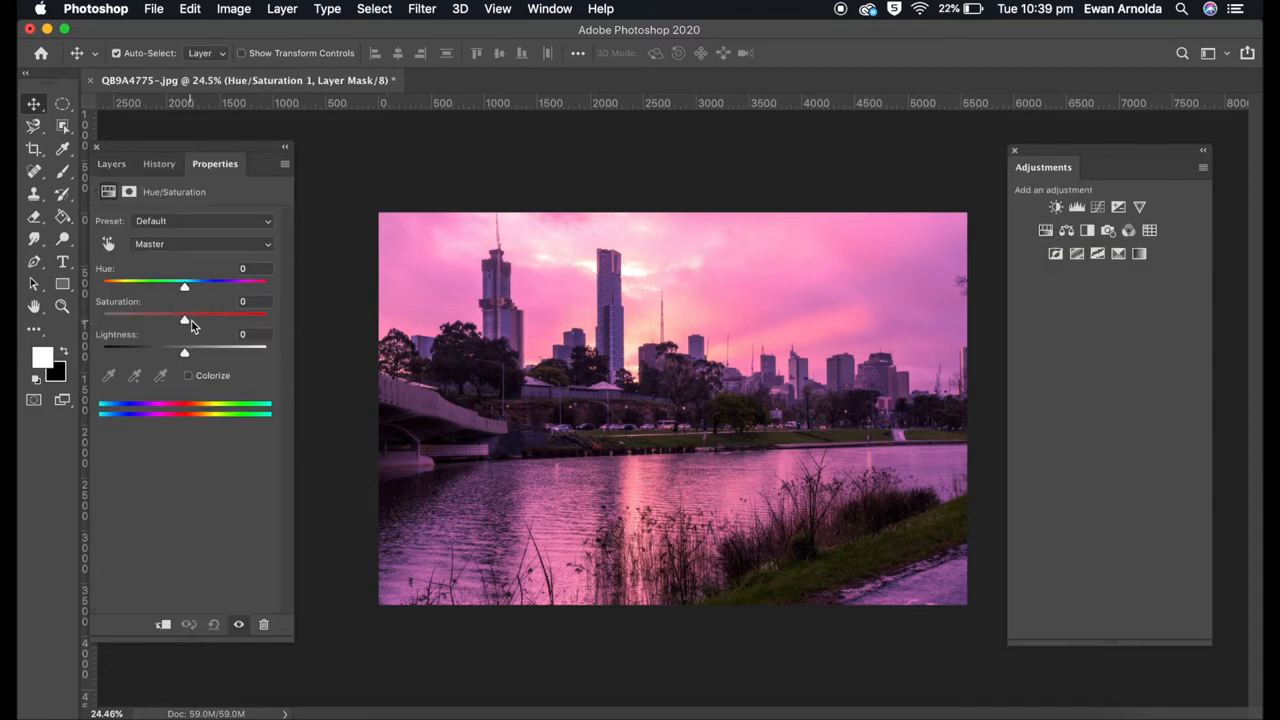
drag(184, 315, 101, 315)
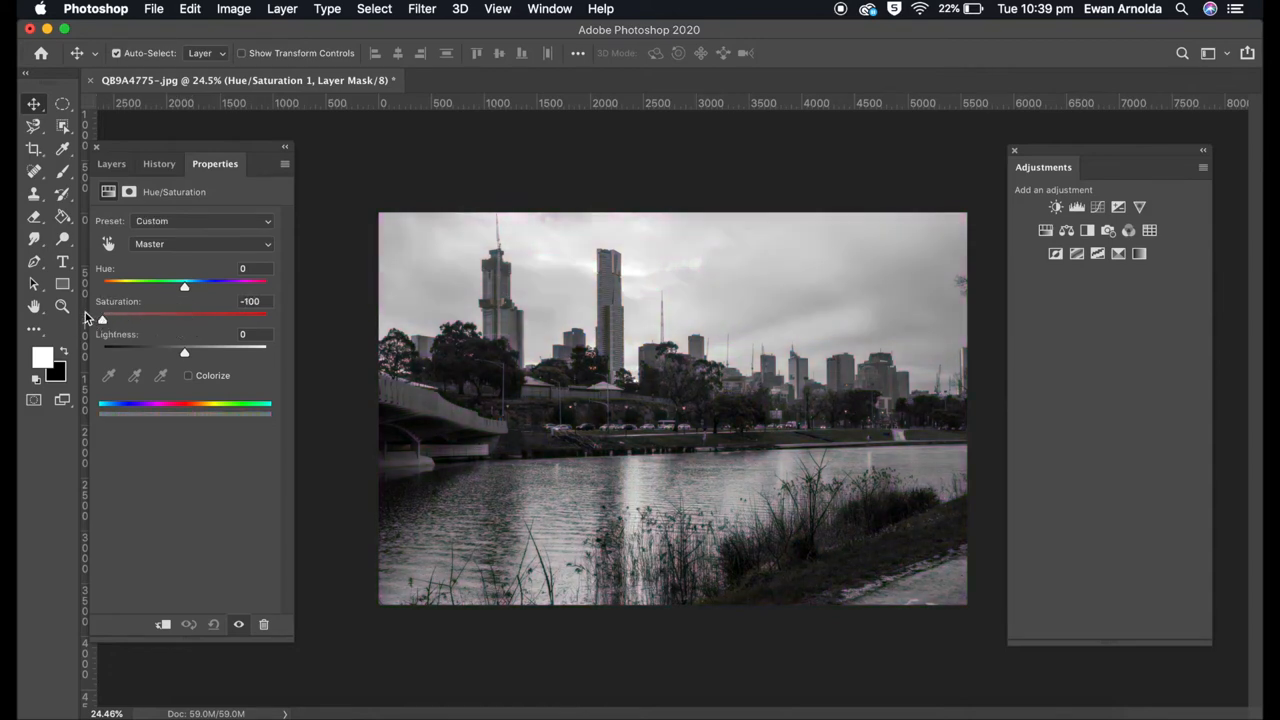
mouse_move(170, 307)
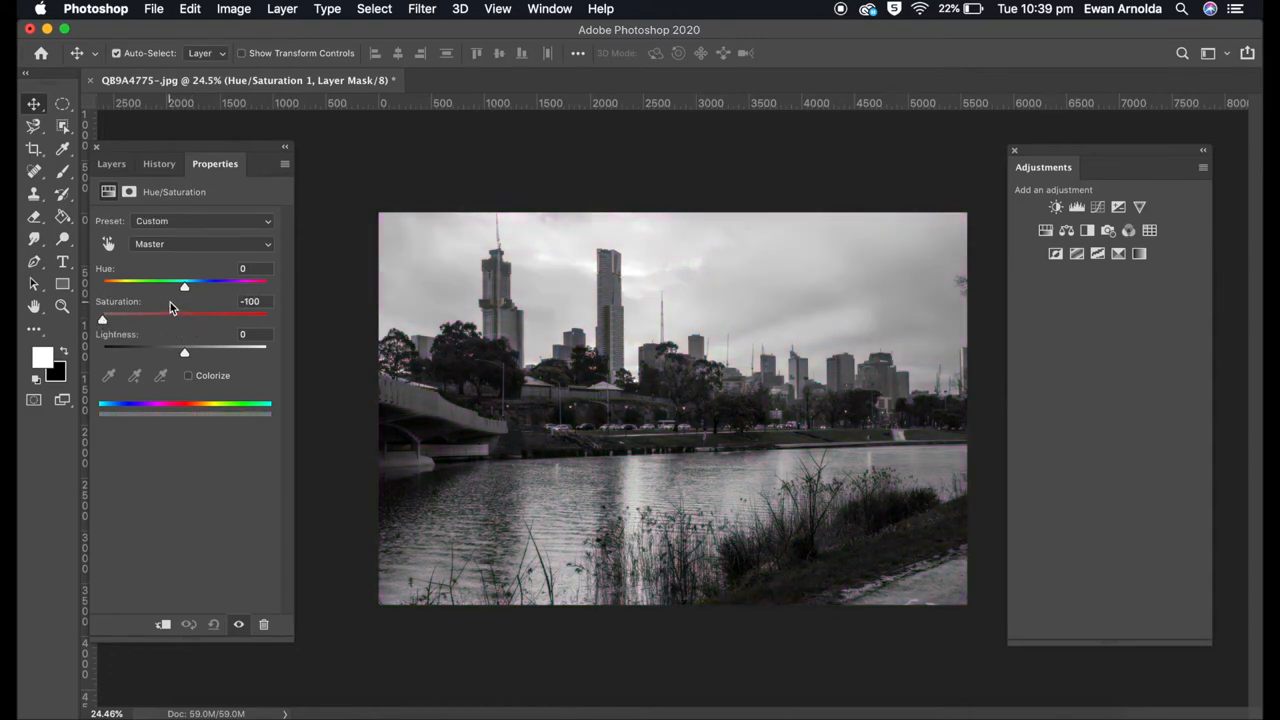
drag(184, 287, 172, 287)
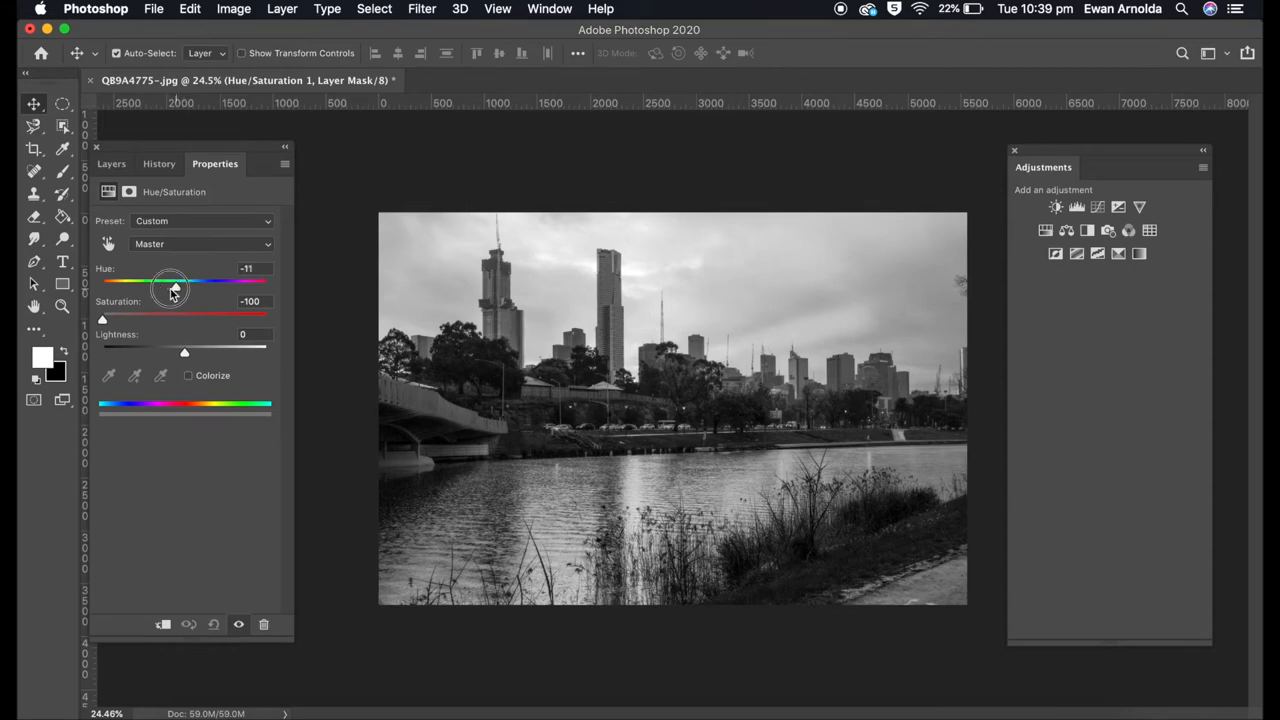
drag(173, 282, 106, 282)
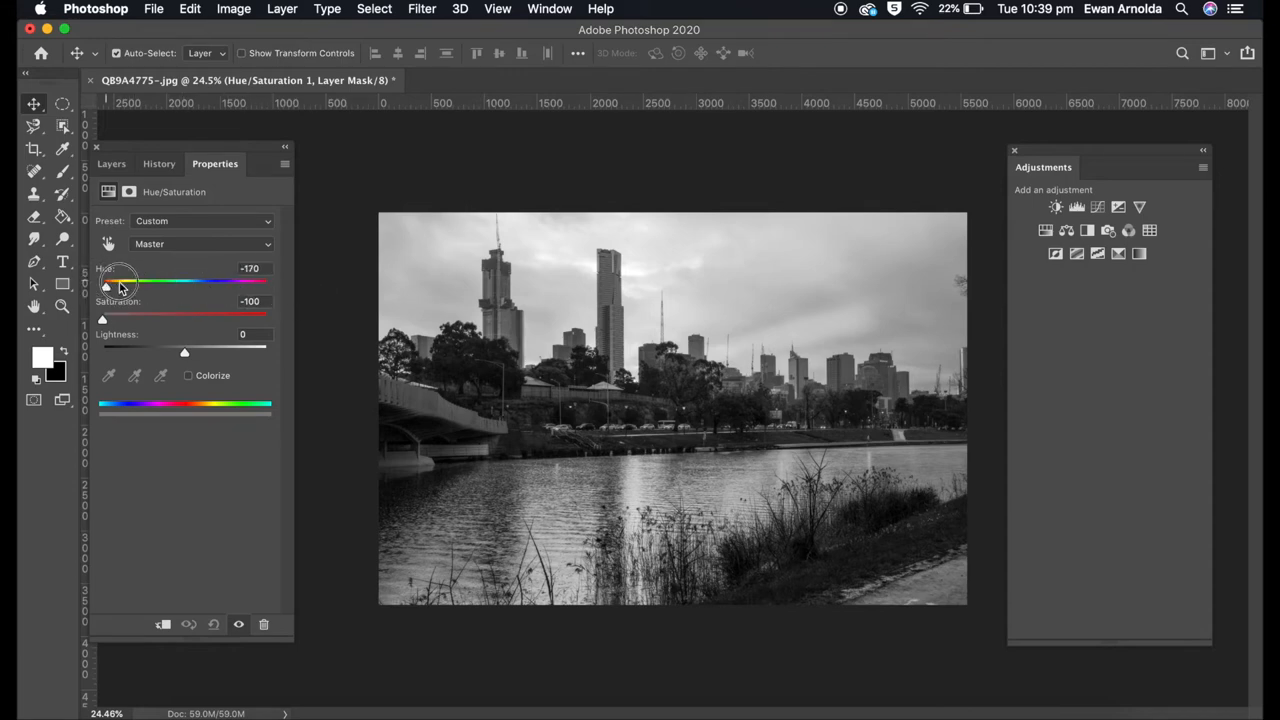
drag(105, 287, 187, 287)
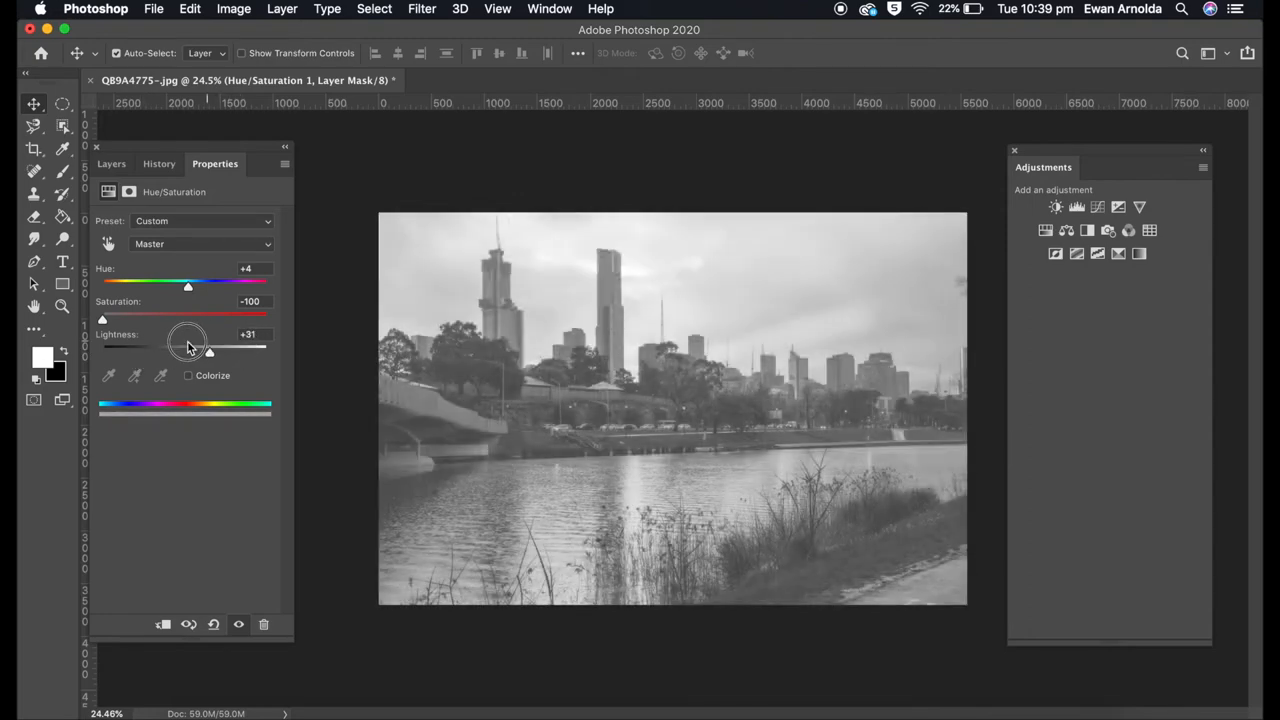
drag(208, 350, 162, 350)
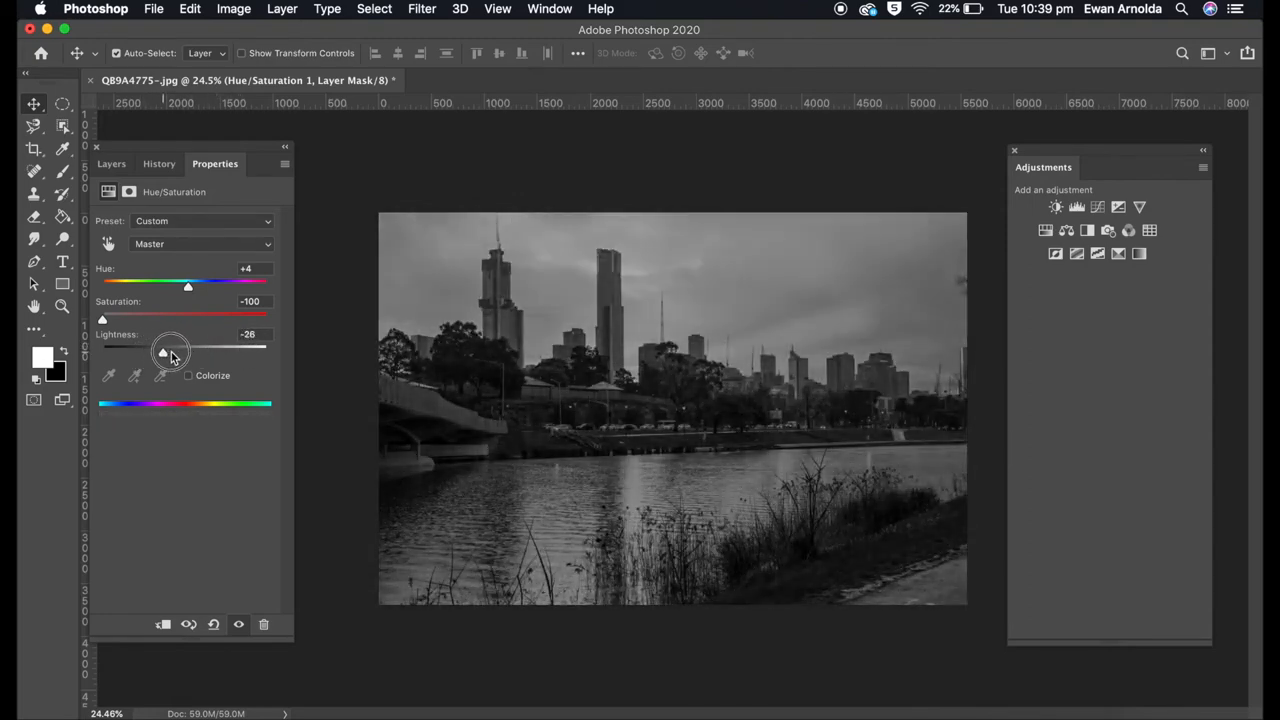
drag(162, 352, 191, 352)
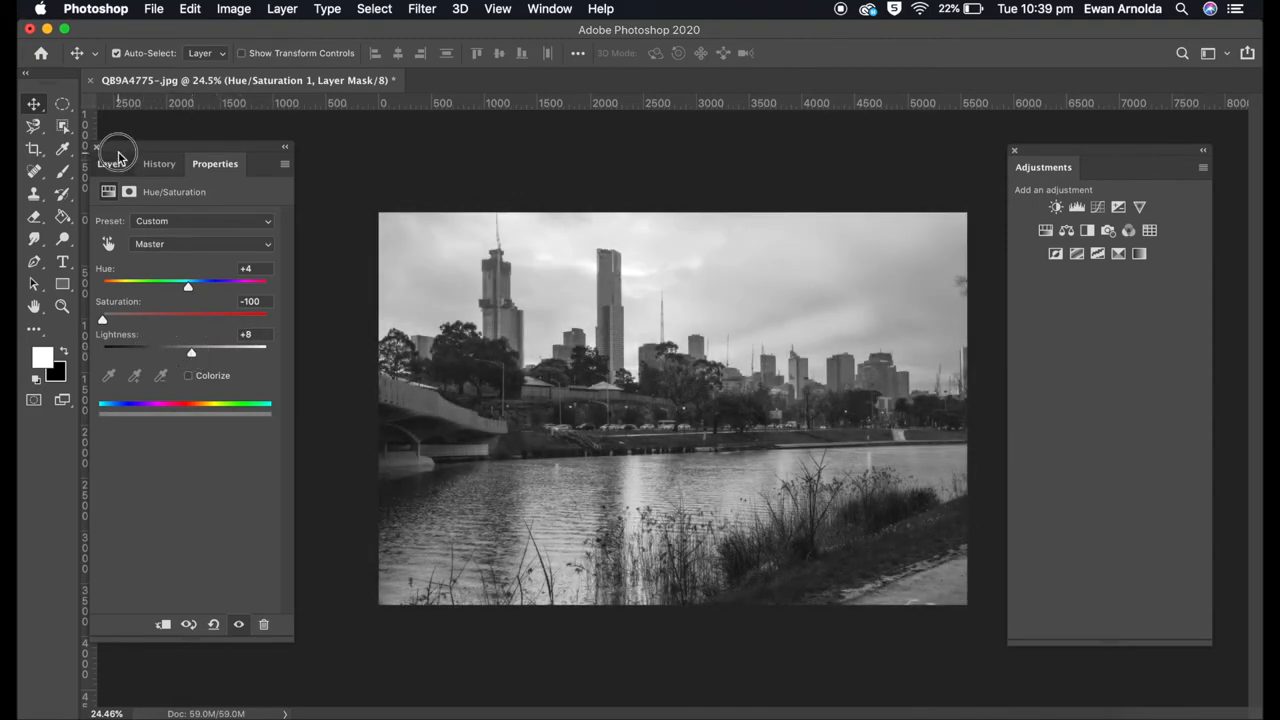
click(111, 163)
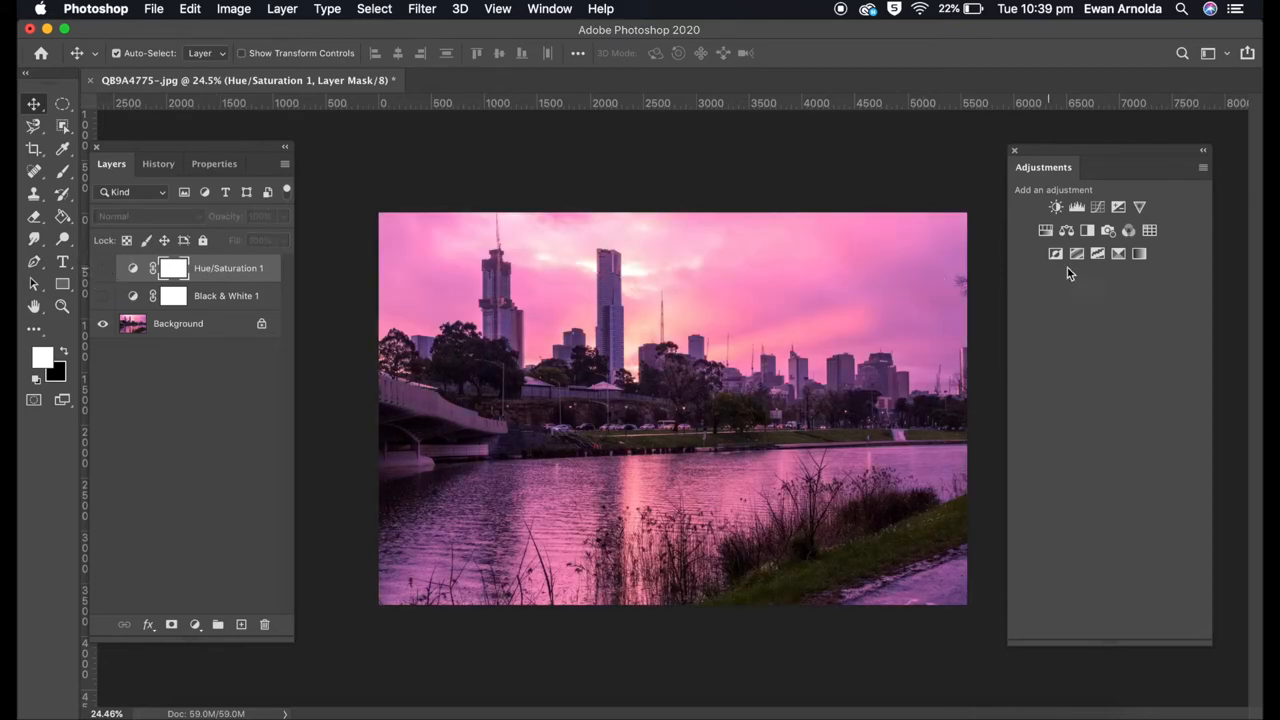
Add a Monochrome Channel Mixer adjustment, trying a preset and lowering Green to zero
click(1129, 230)
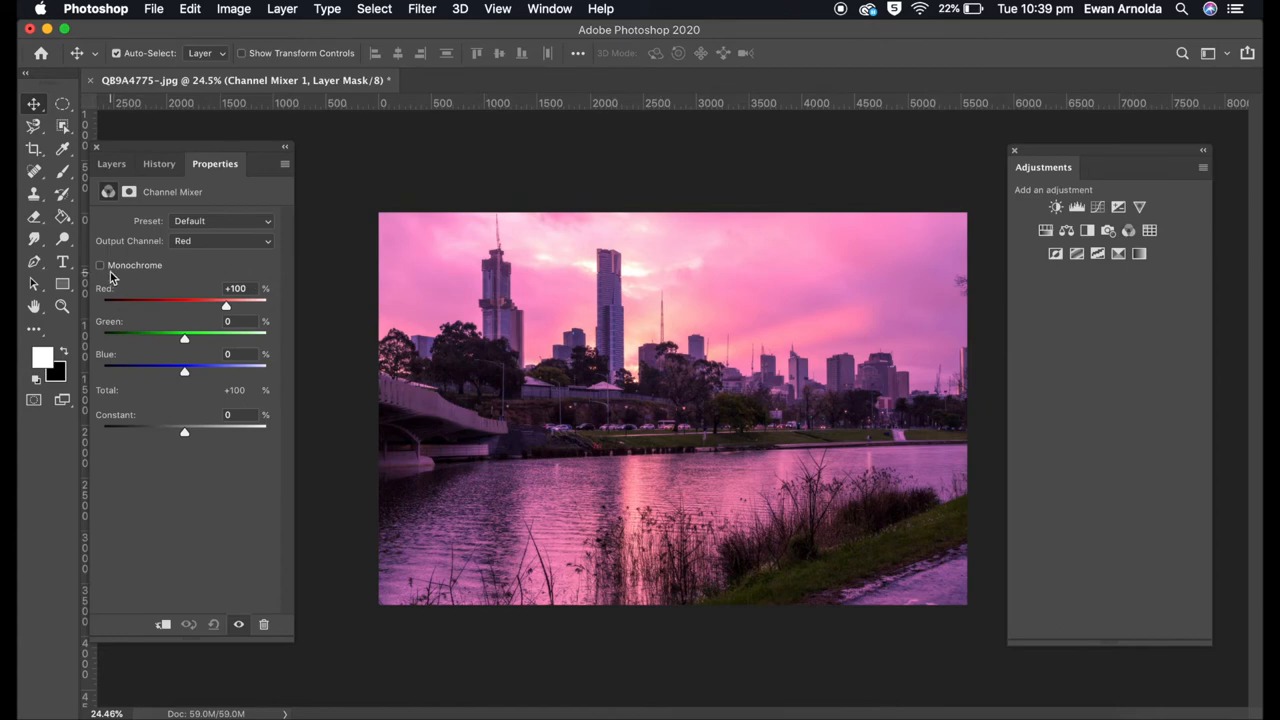
click(100, 265)
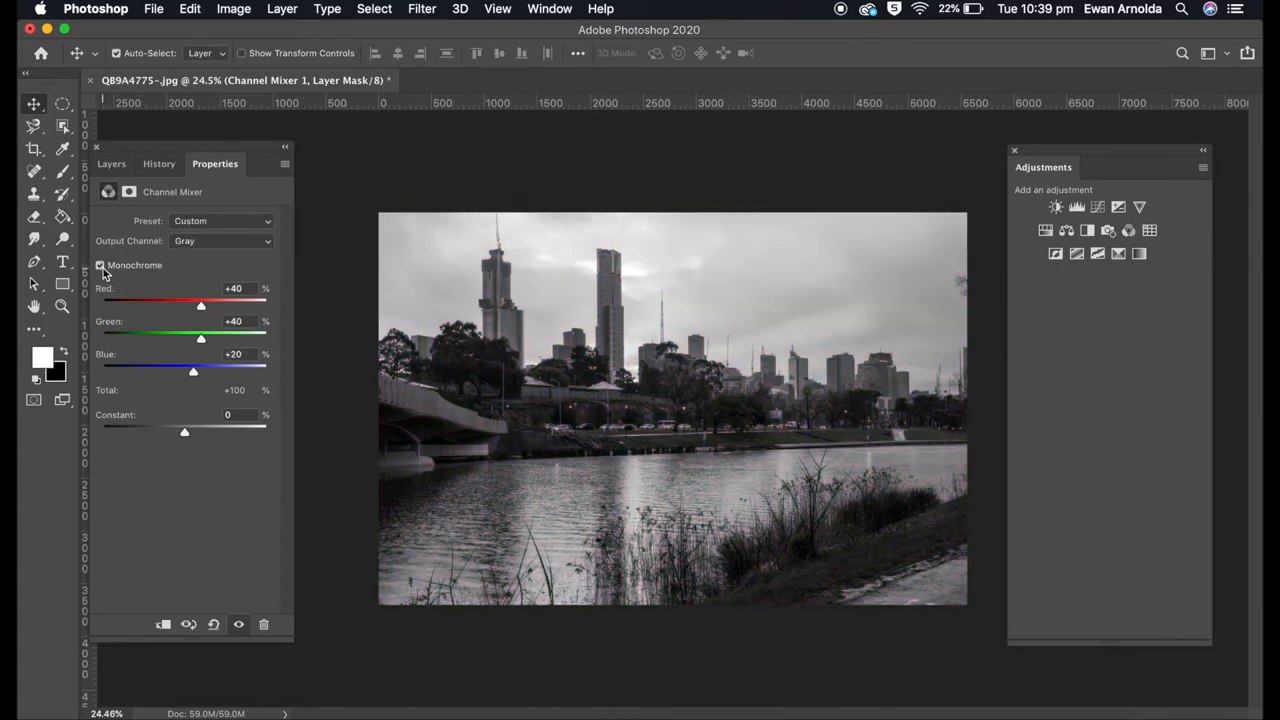
click(220, 220)
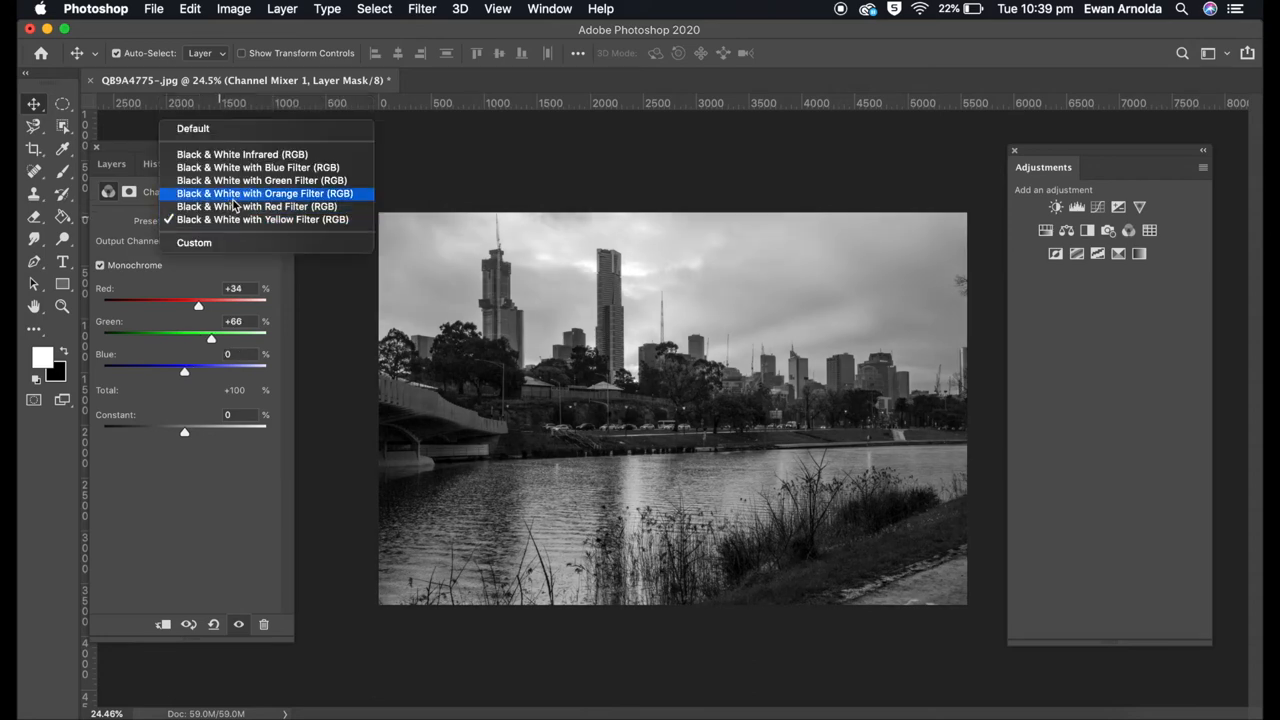
drag(198, 305, 177, 305)
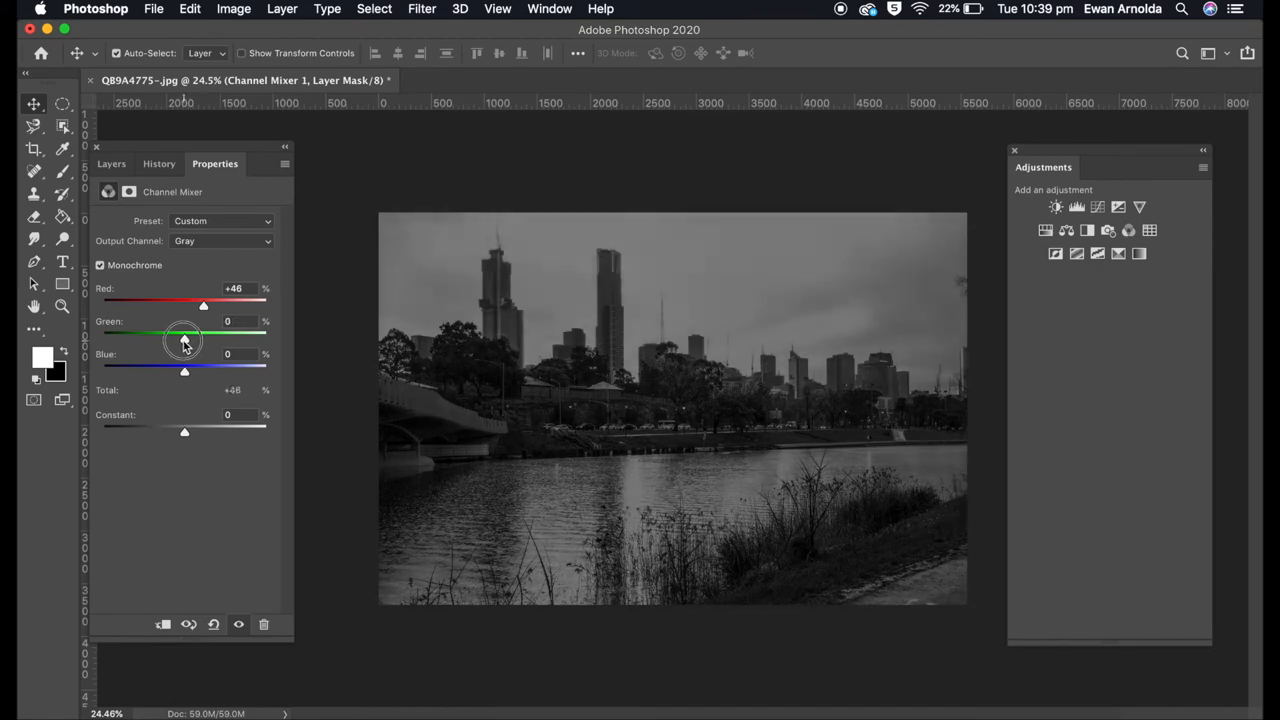
click(111, 163)
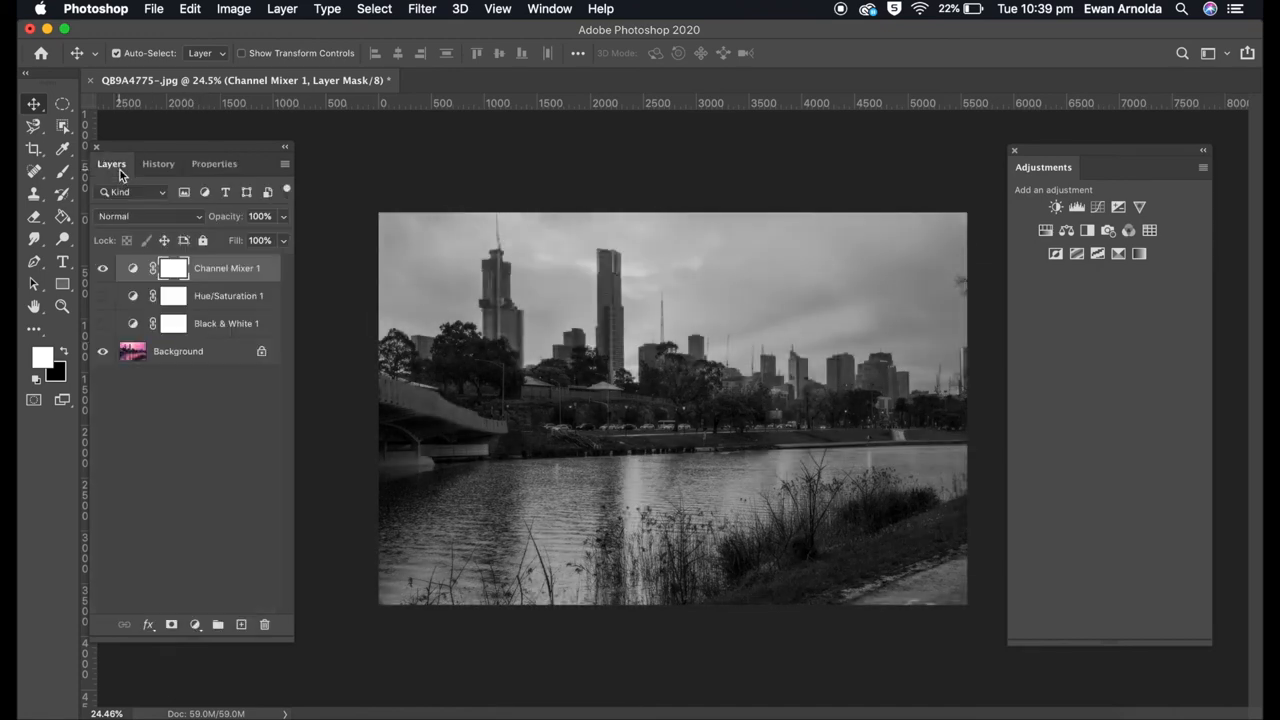
mouse_move(205, 278)
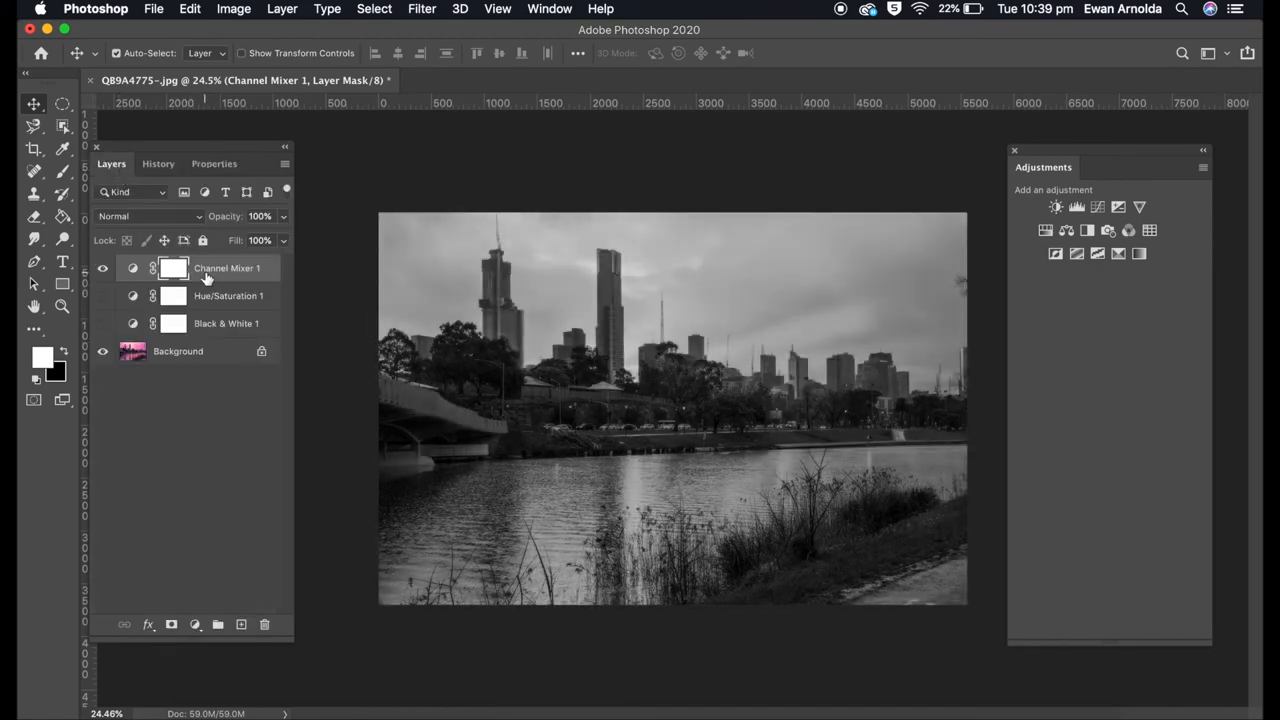
mouse_move(186, 277)
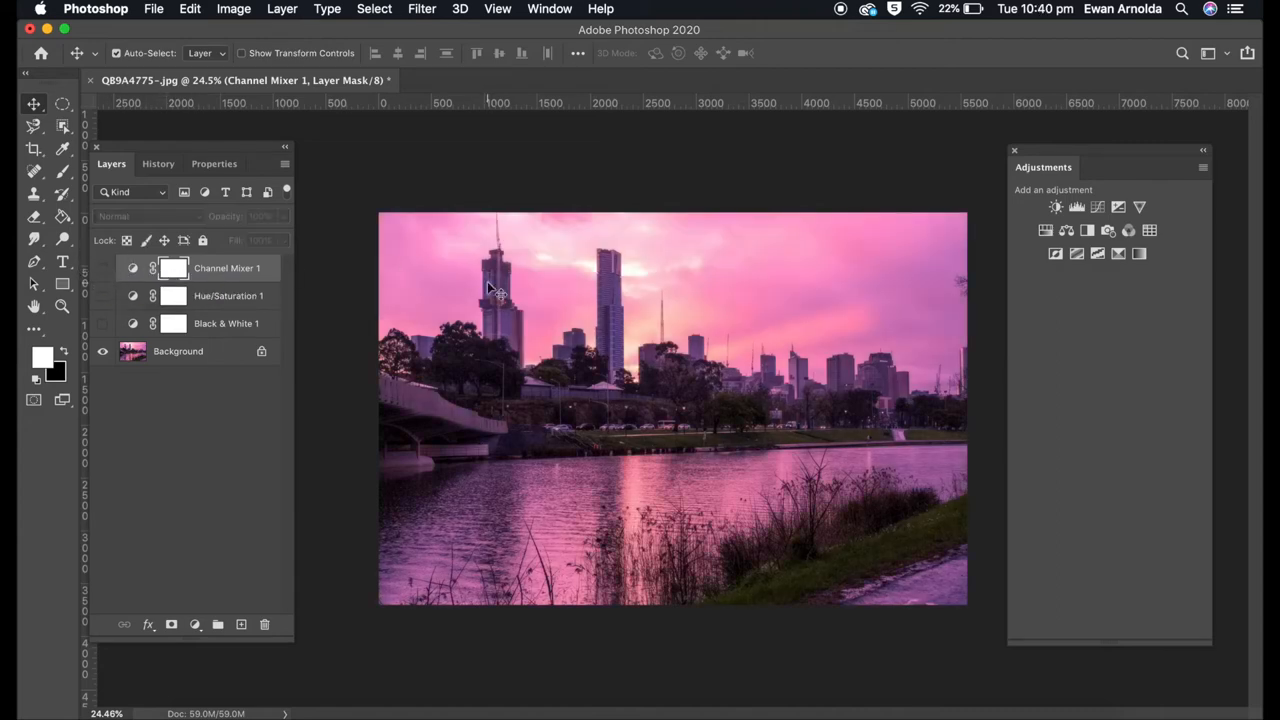
mouse_move(1150, 231)
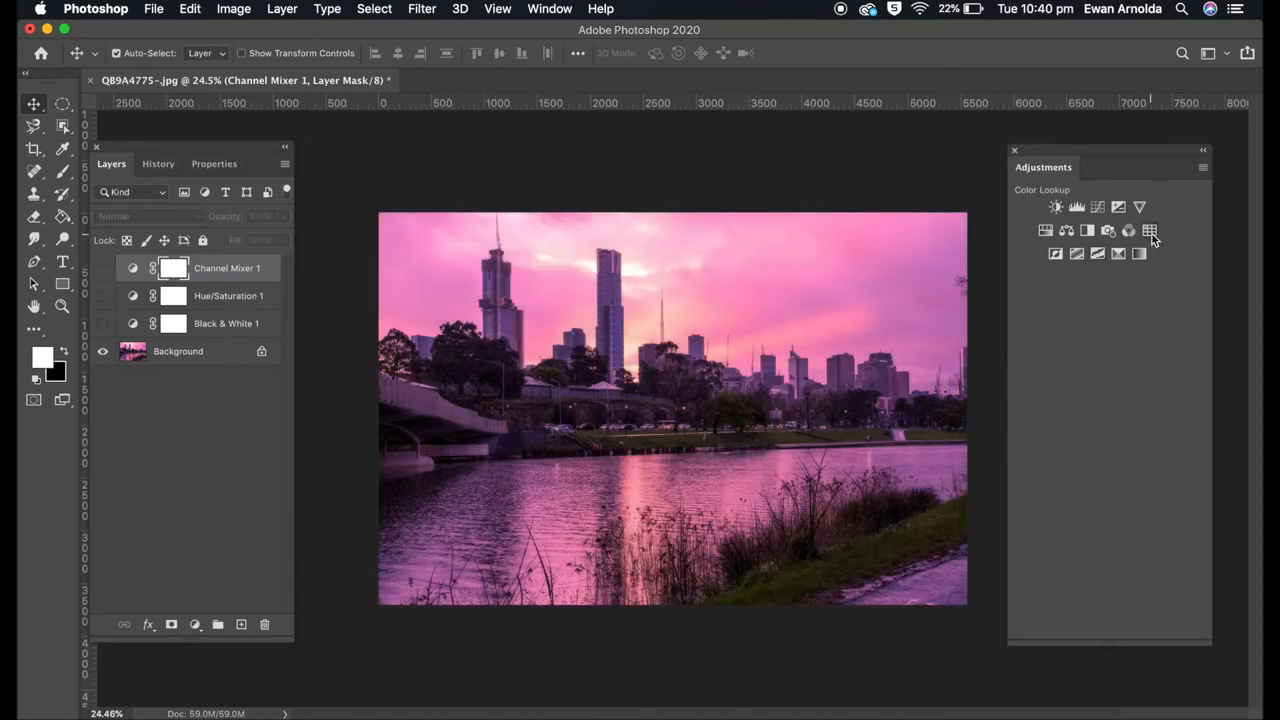
Add a Color Lookup adjustment layer to the image
click(1150, 230)
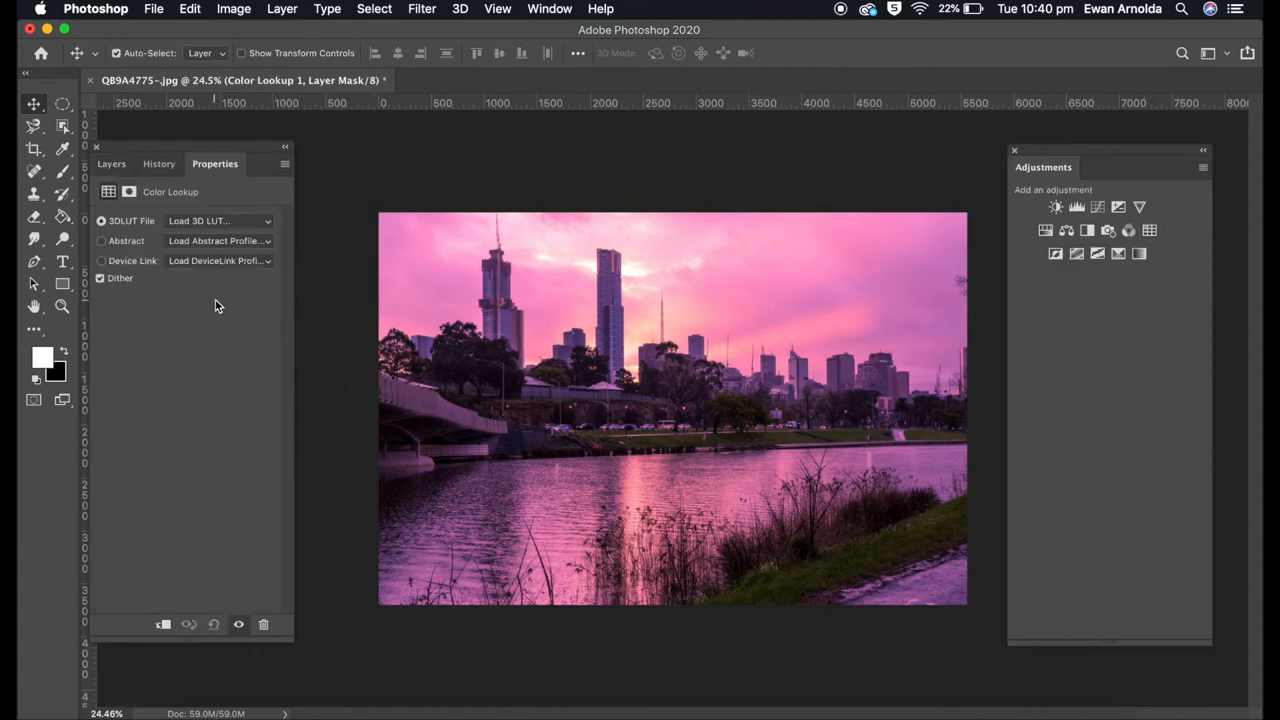
Set the Color Lookup adjustment to the Gray Tone abstract profile
click(218, 240)
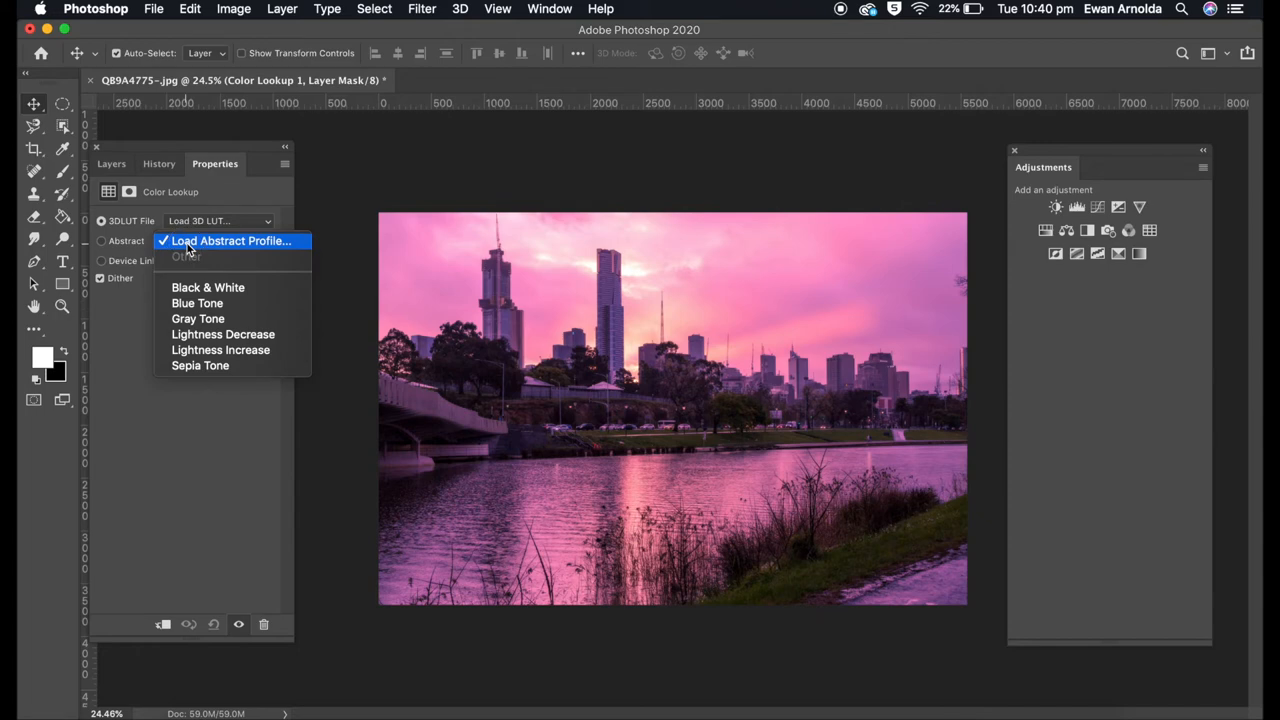
mouse_move(198, 318)
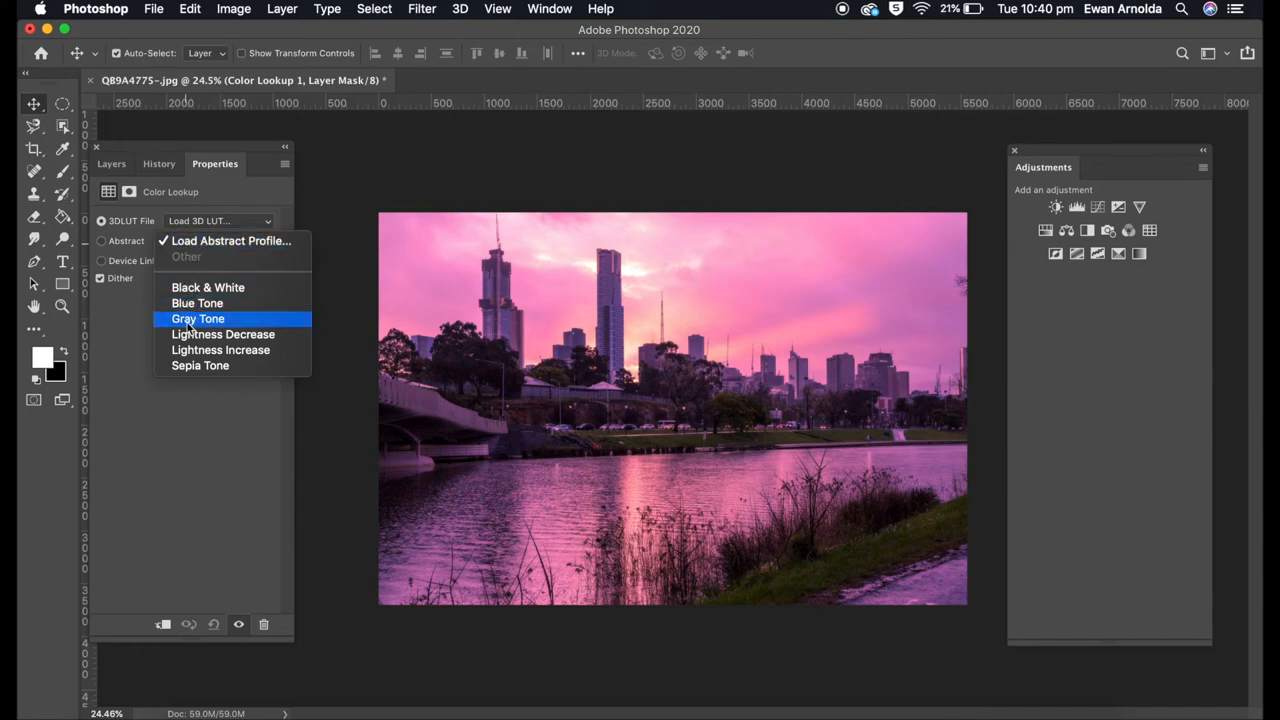
click(198, 318)
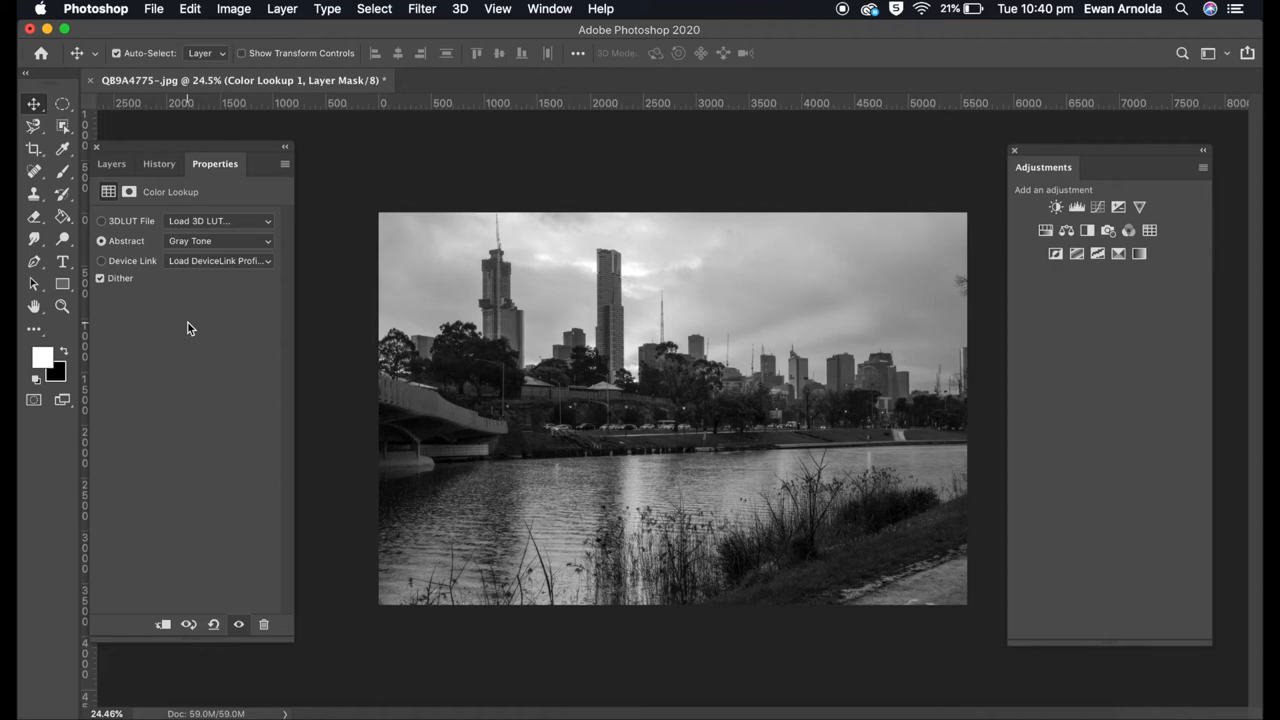
mouse_move(200, 305)
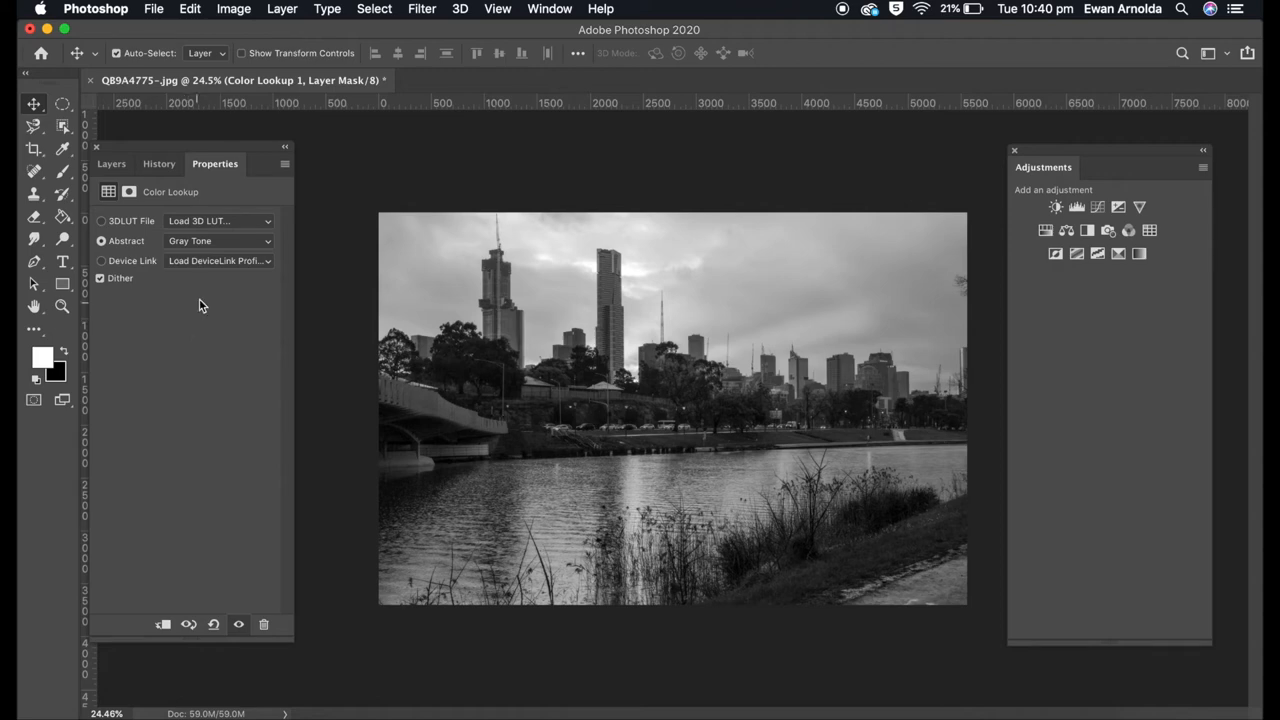
click(217, 240)
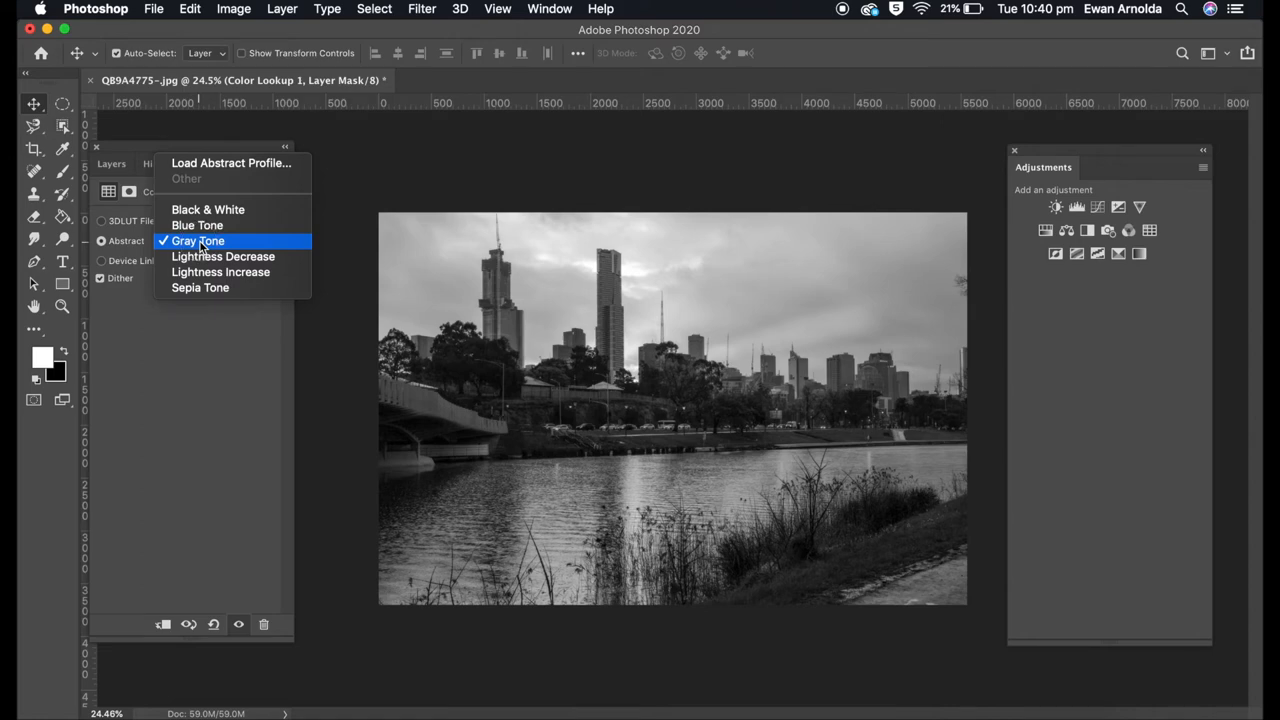
click(198, 240)
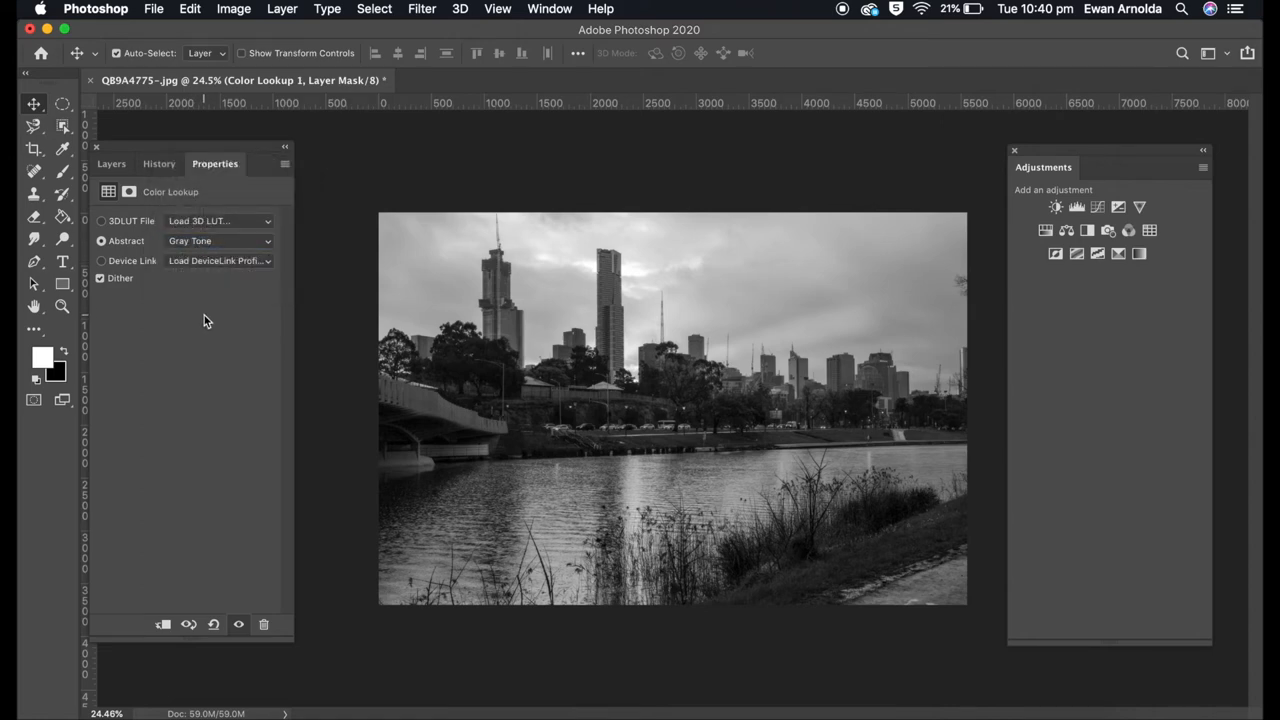
click(111, 163)
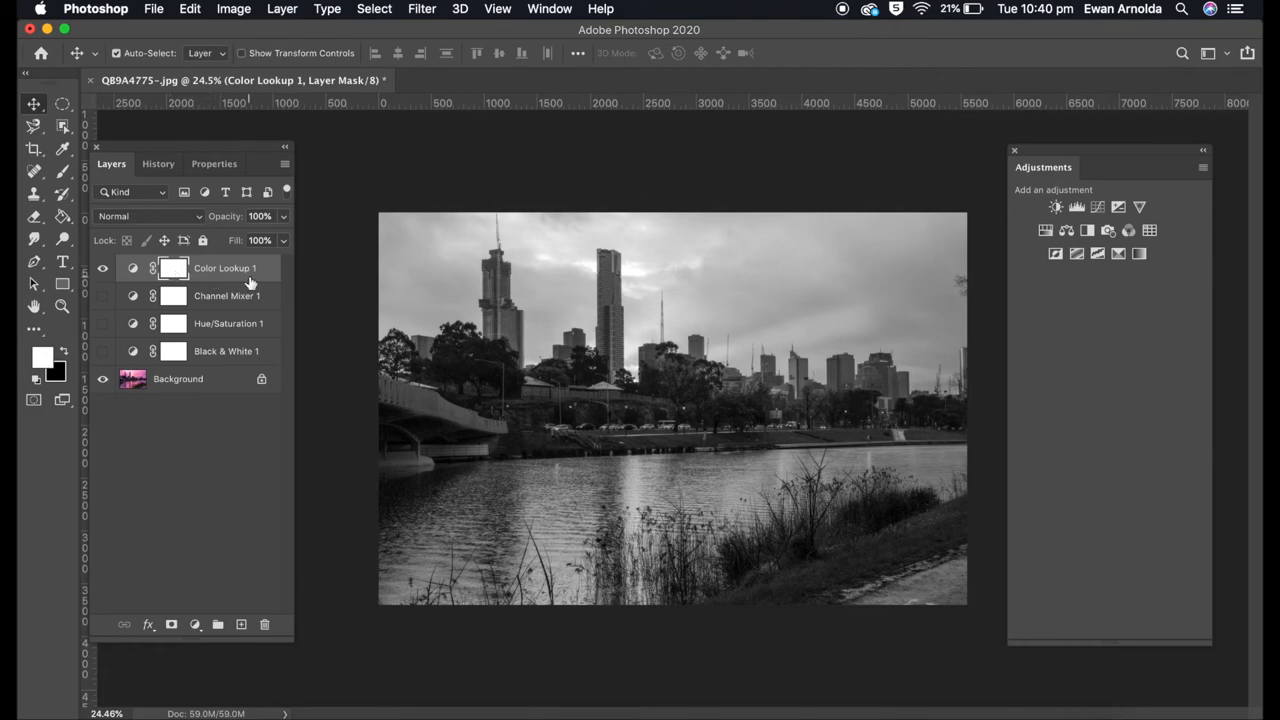
mouse_move(250, 283)
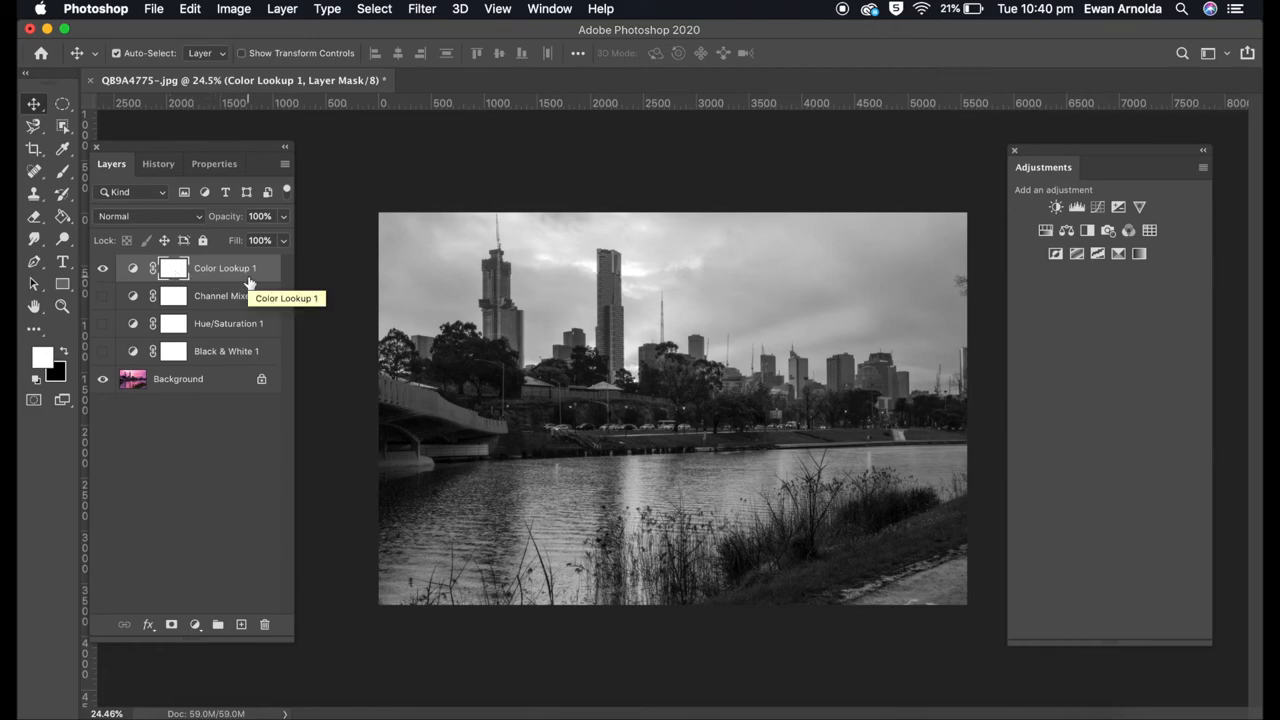
Hide Color Lookup 1 and add a Gradient Map adjustment layer
click(102, 267)
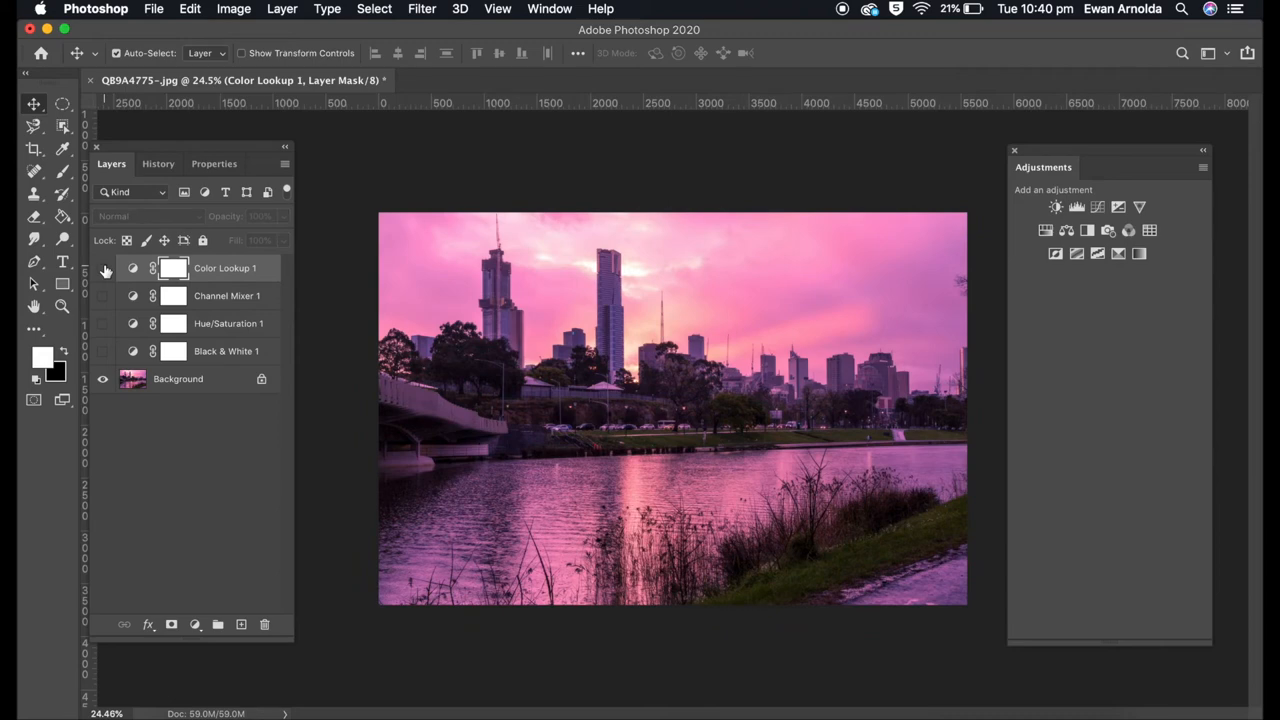
mouse_move(1139, 253)
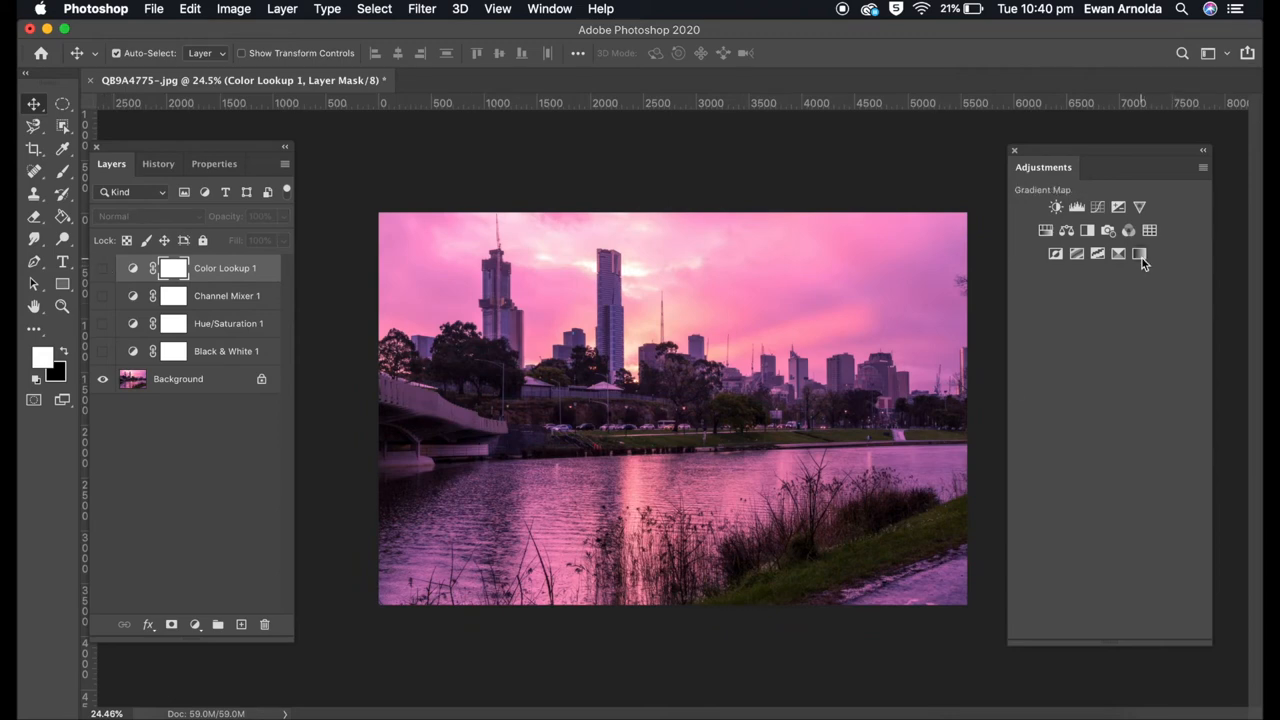
click(1139, 253)
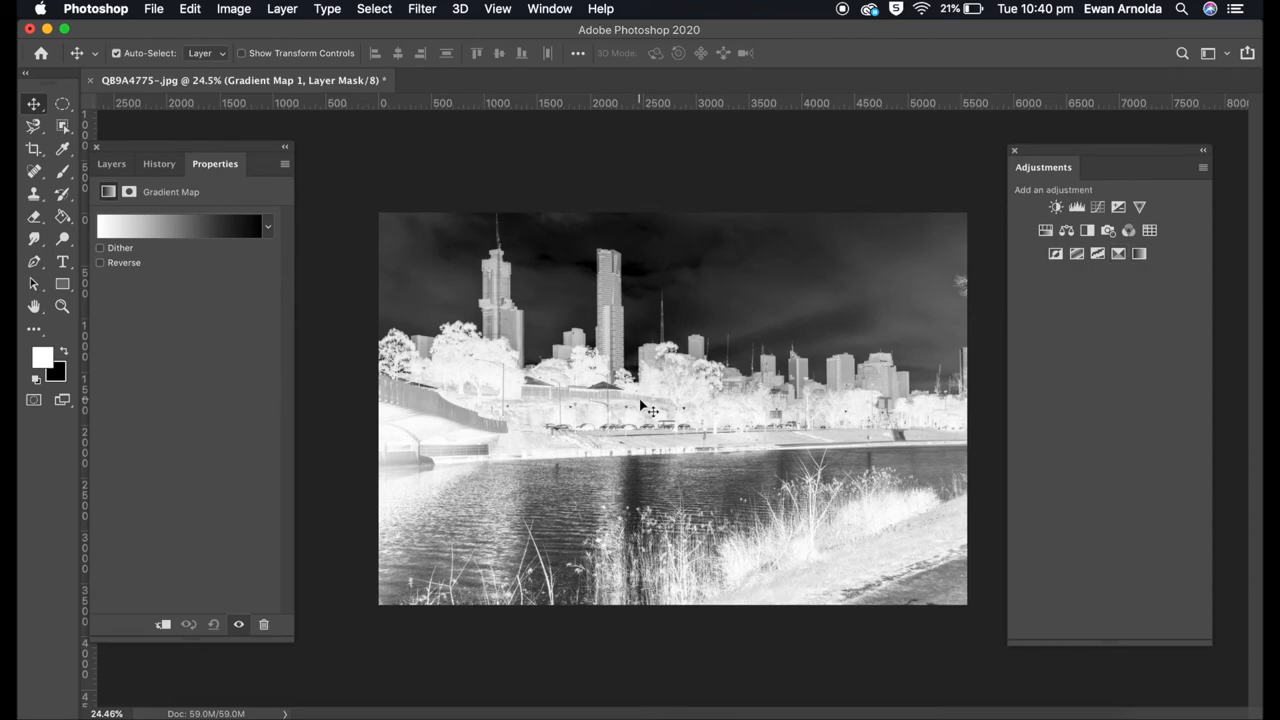
mouse_move(393, 480)
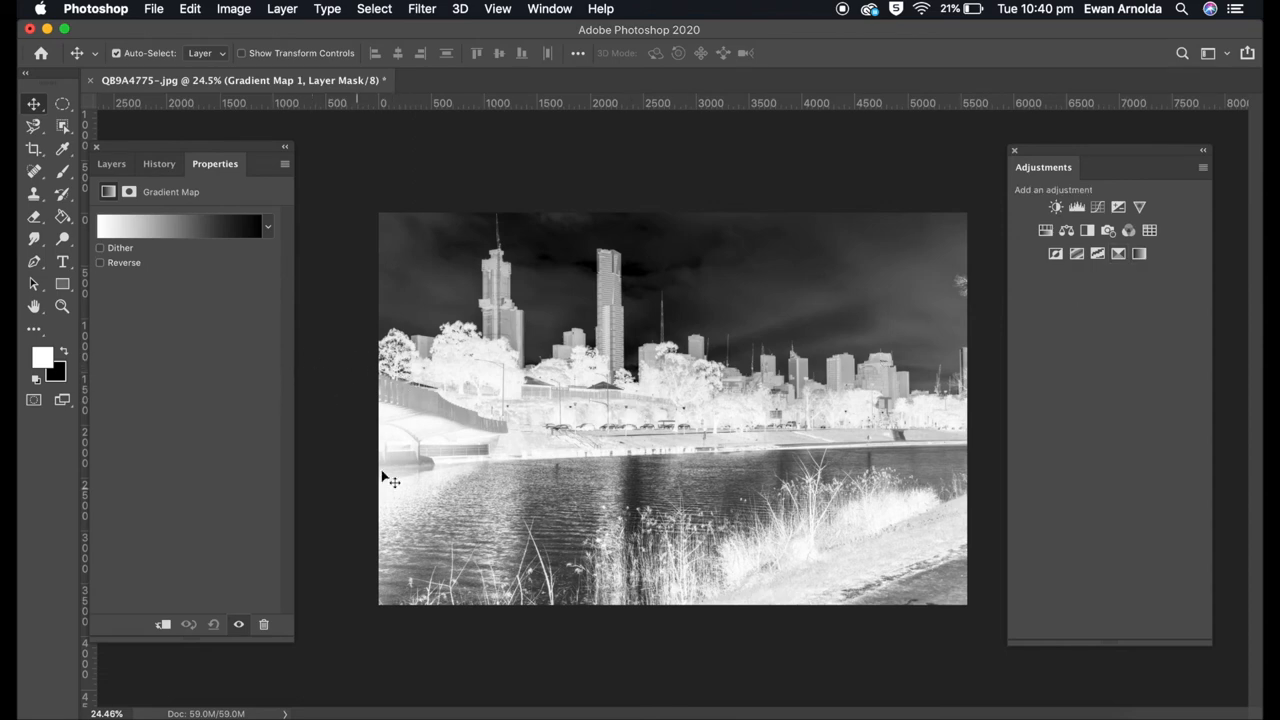
mouse_move(192, 237)
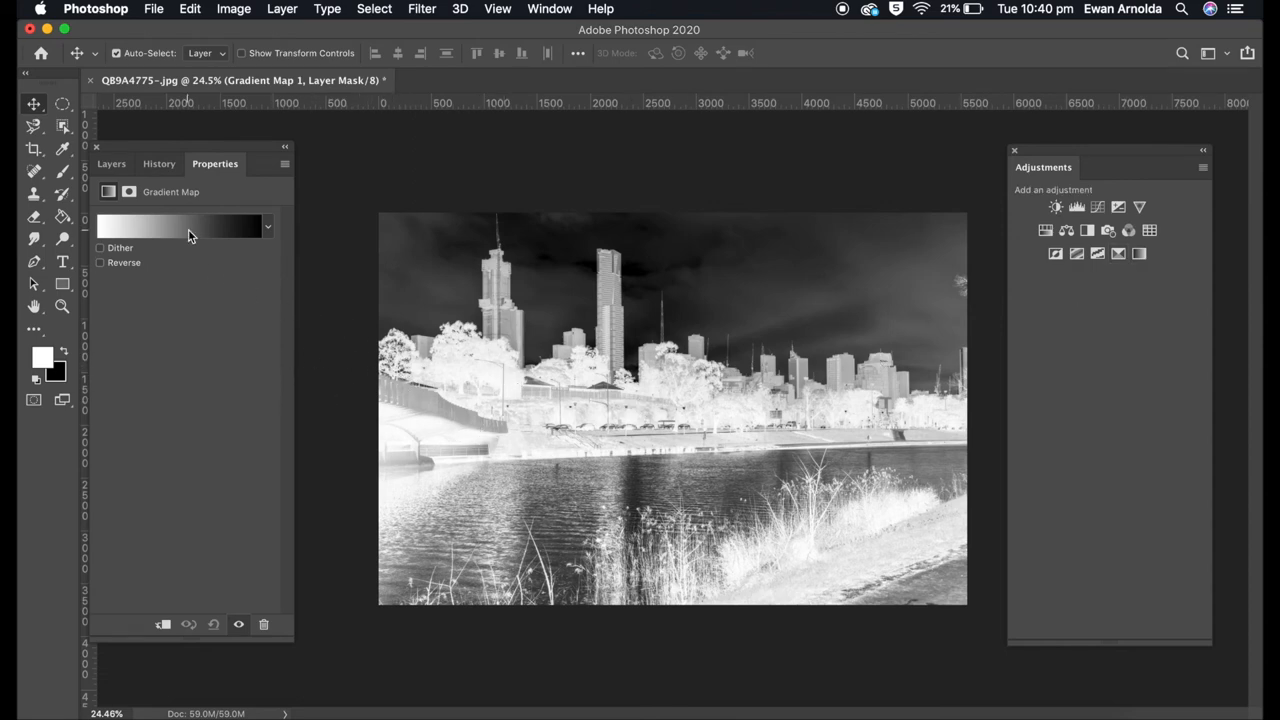
Set the gradient map's first stop to black and second stop to white
click(178, 226)
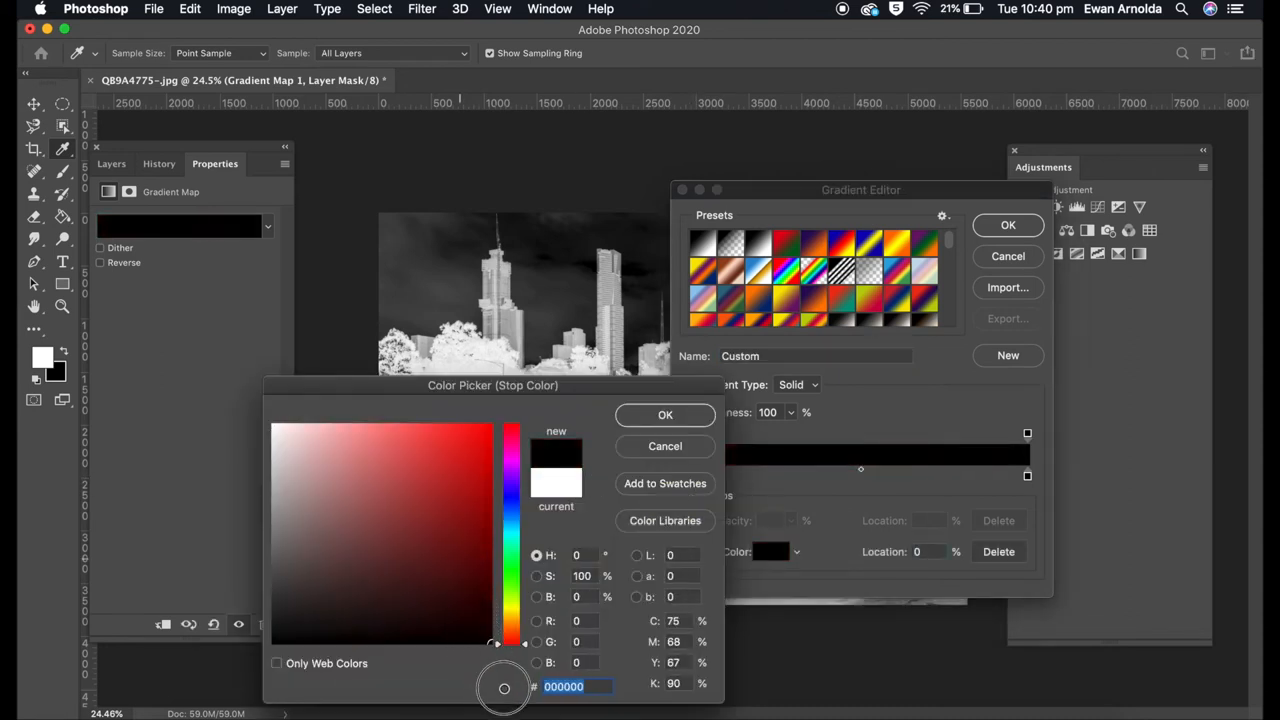
click(665, 414)
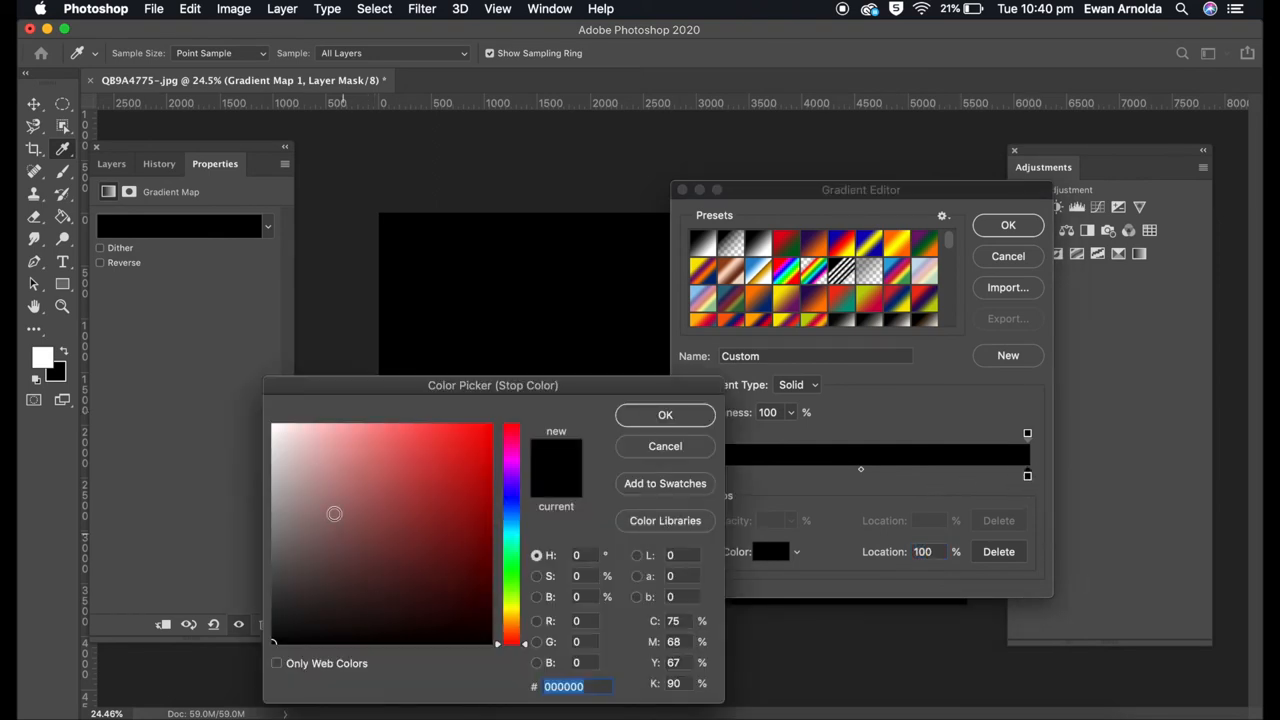
click(275, 424)
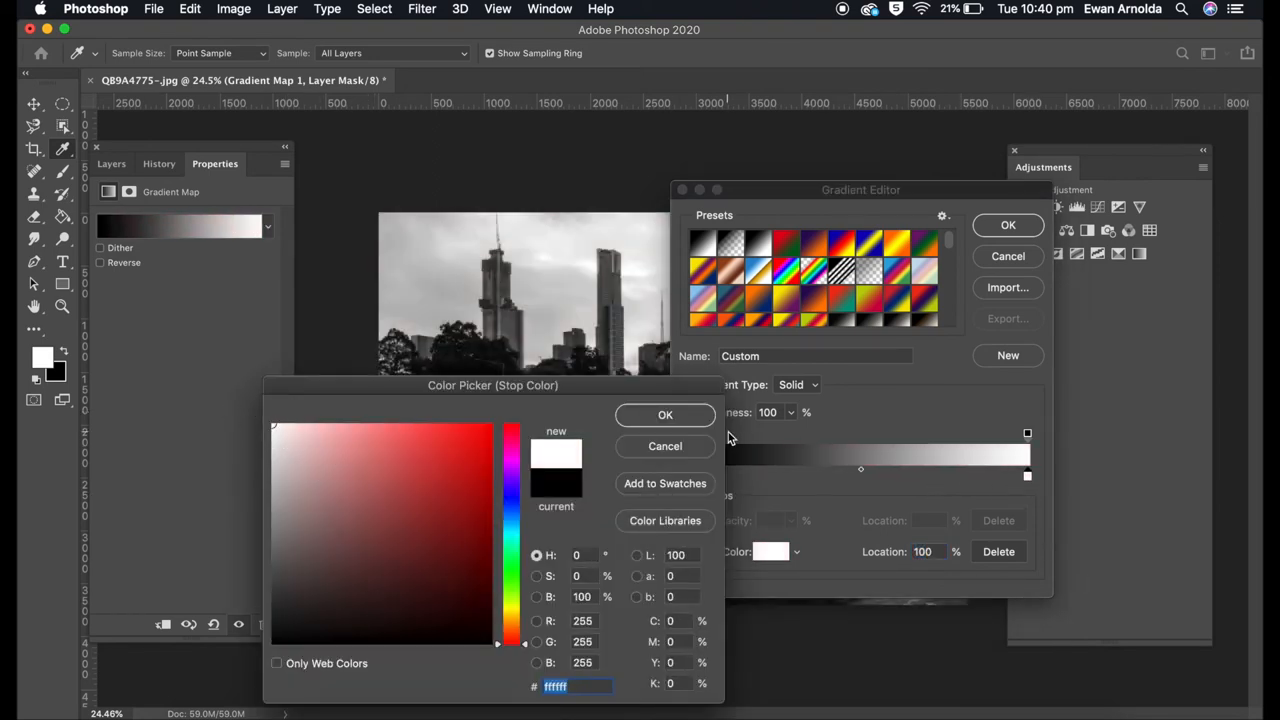
click(665, 415)
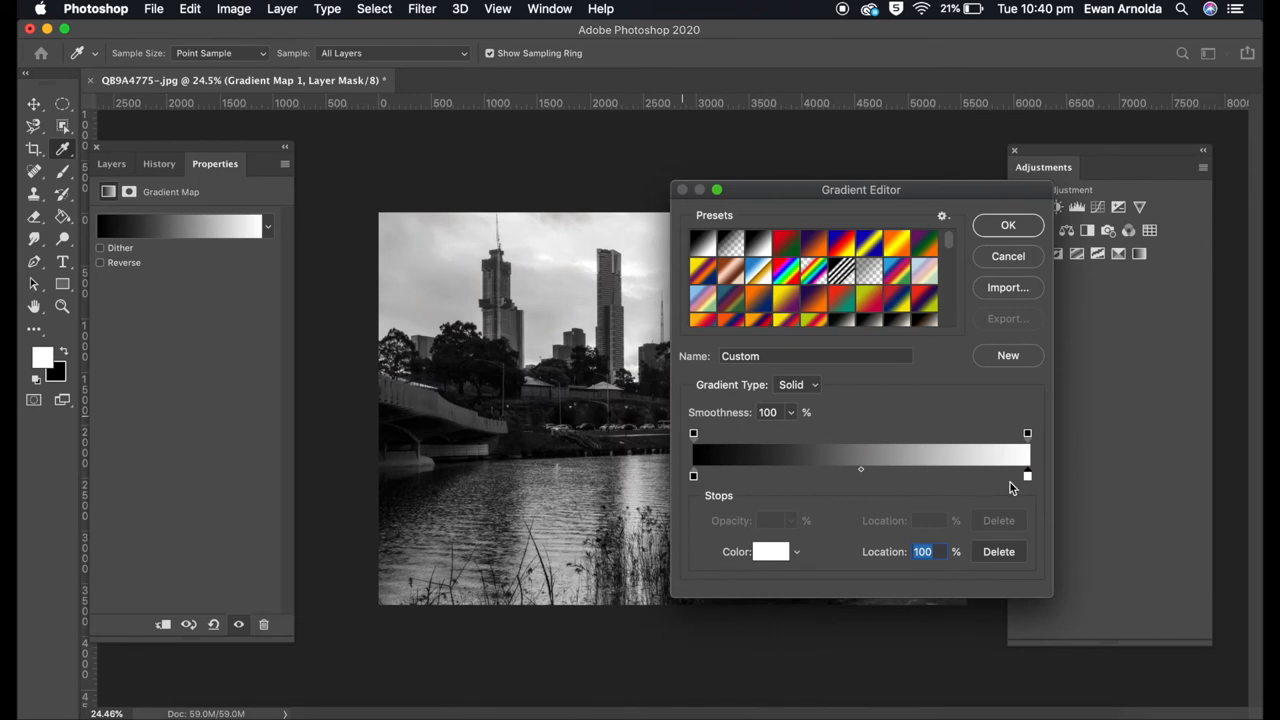
mouse_move(1021, 343)
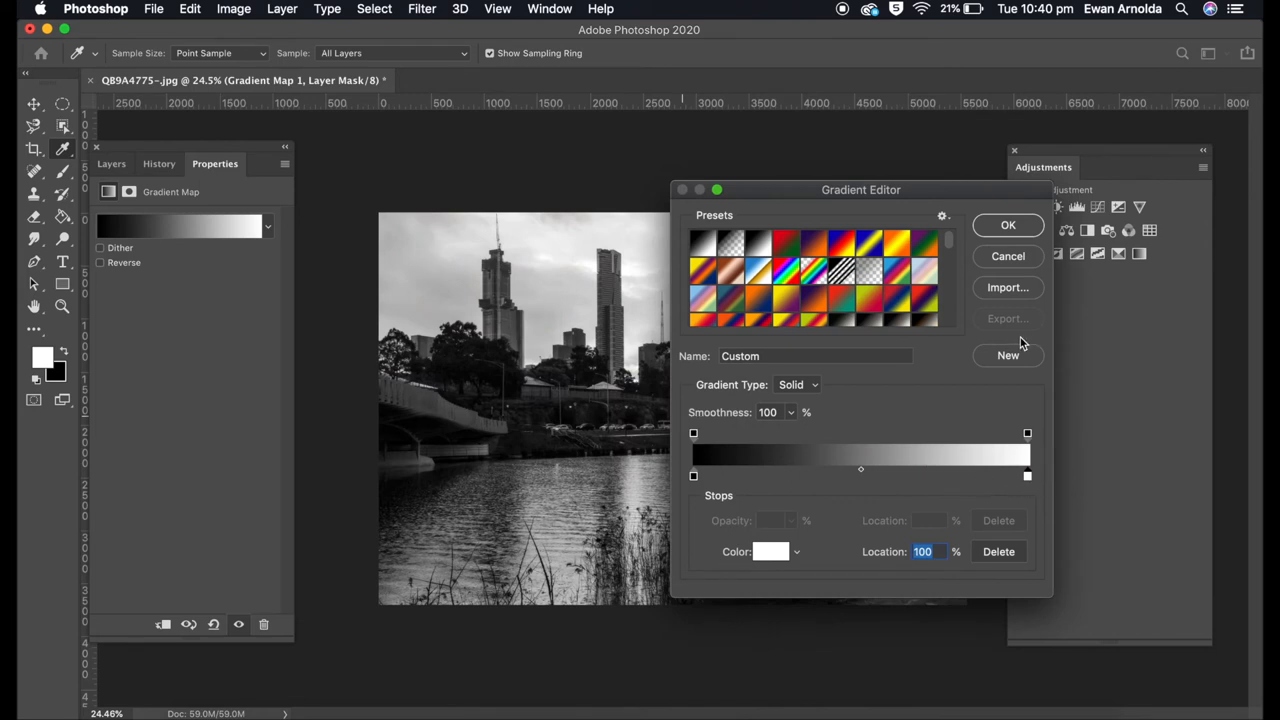
Confirm the black-to-white gradient and leave Reverse switched off
click(1007, 225)
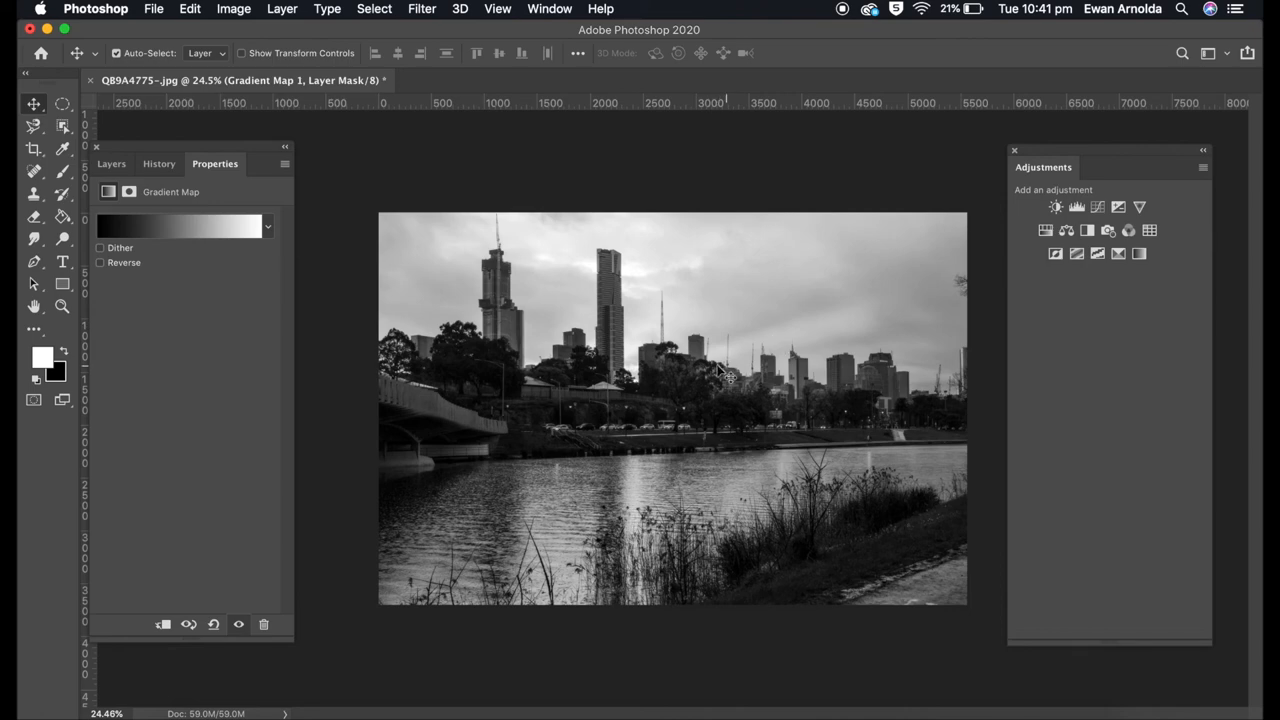
mouse_move(293, 295)
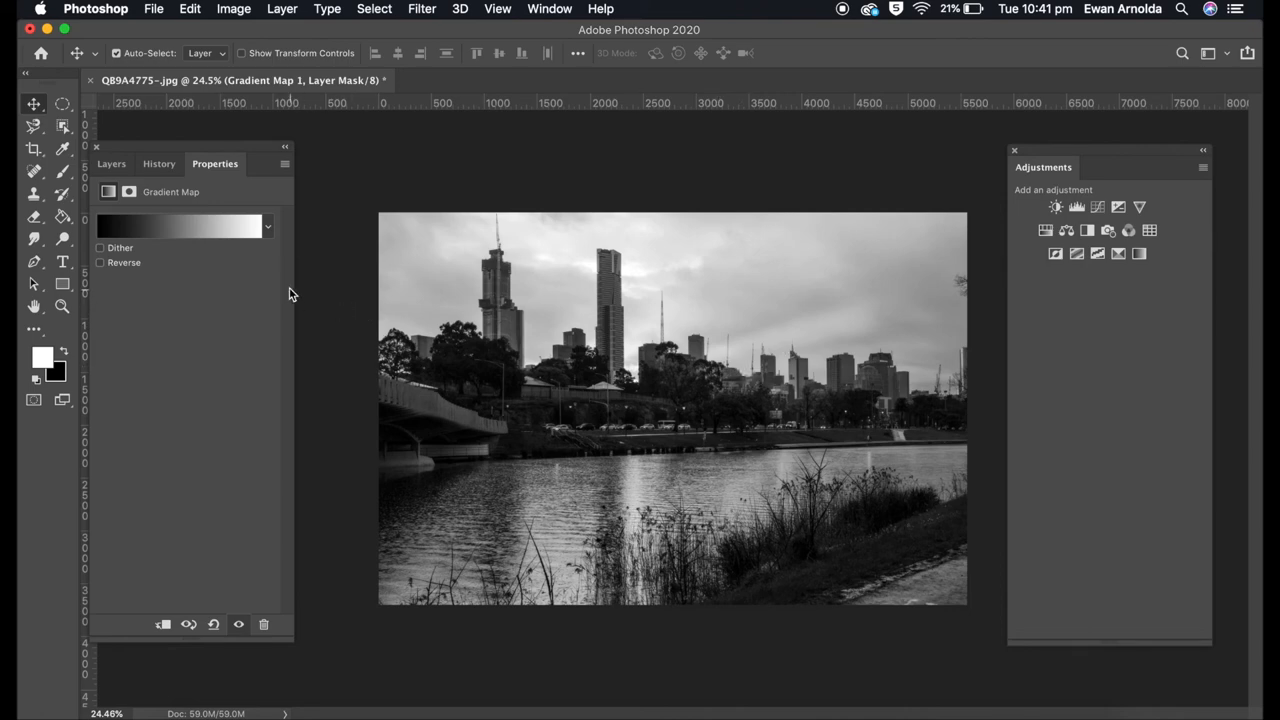
click(100, 262)
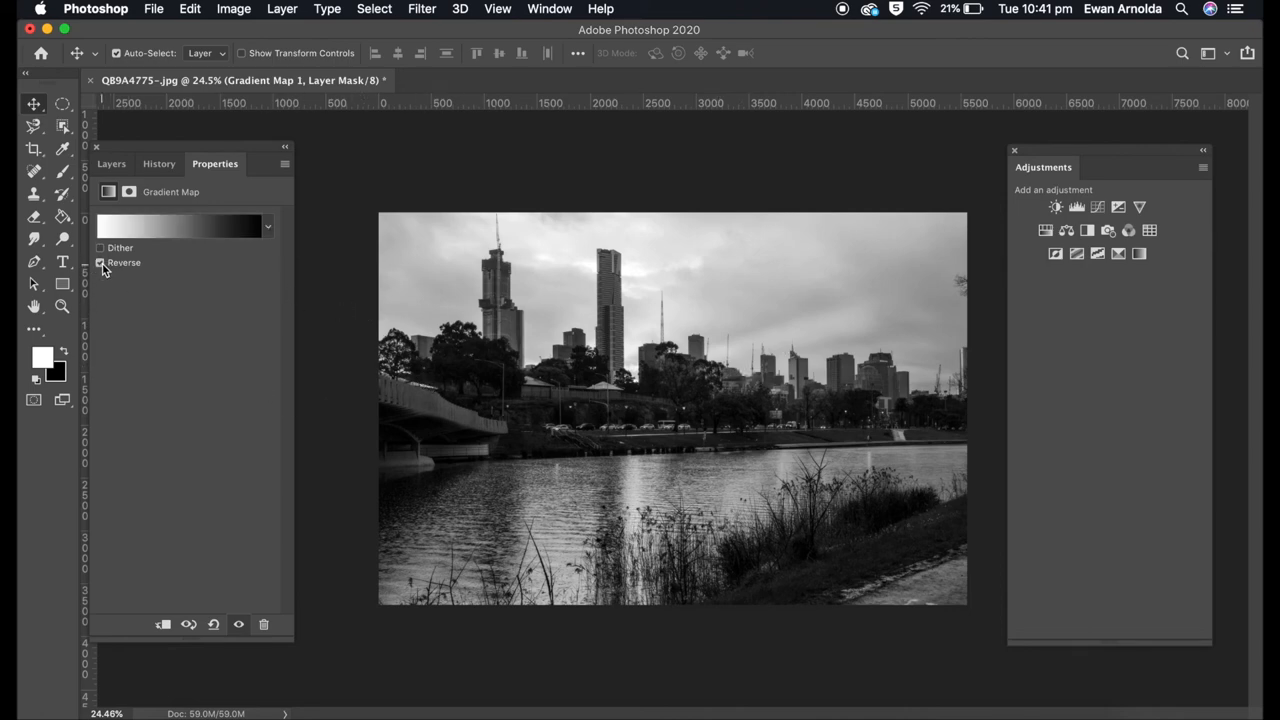
click(100, 262)
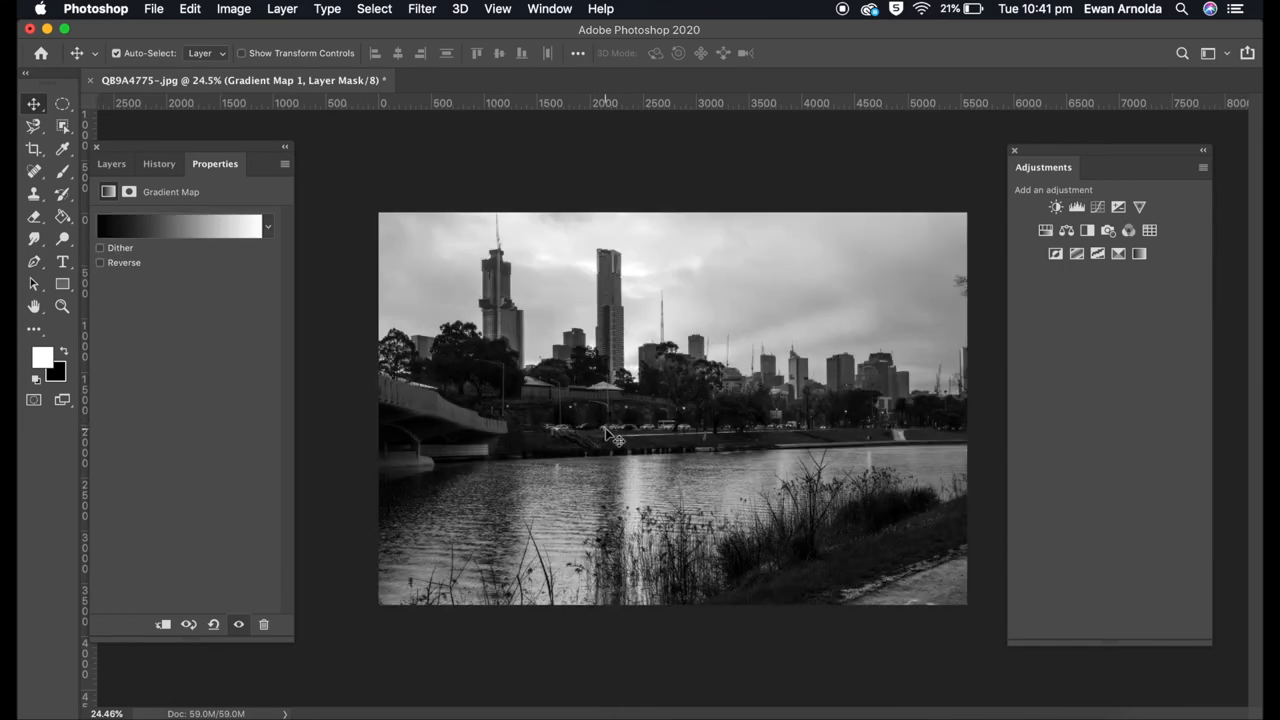
mouse_move(600, 435)
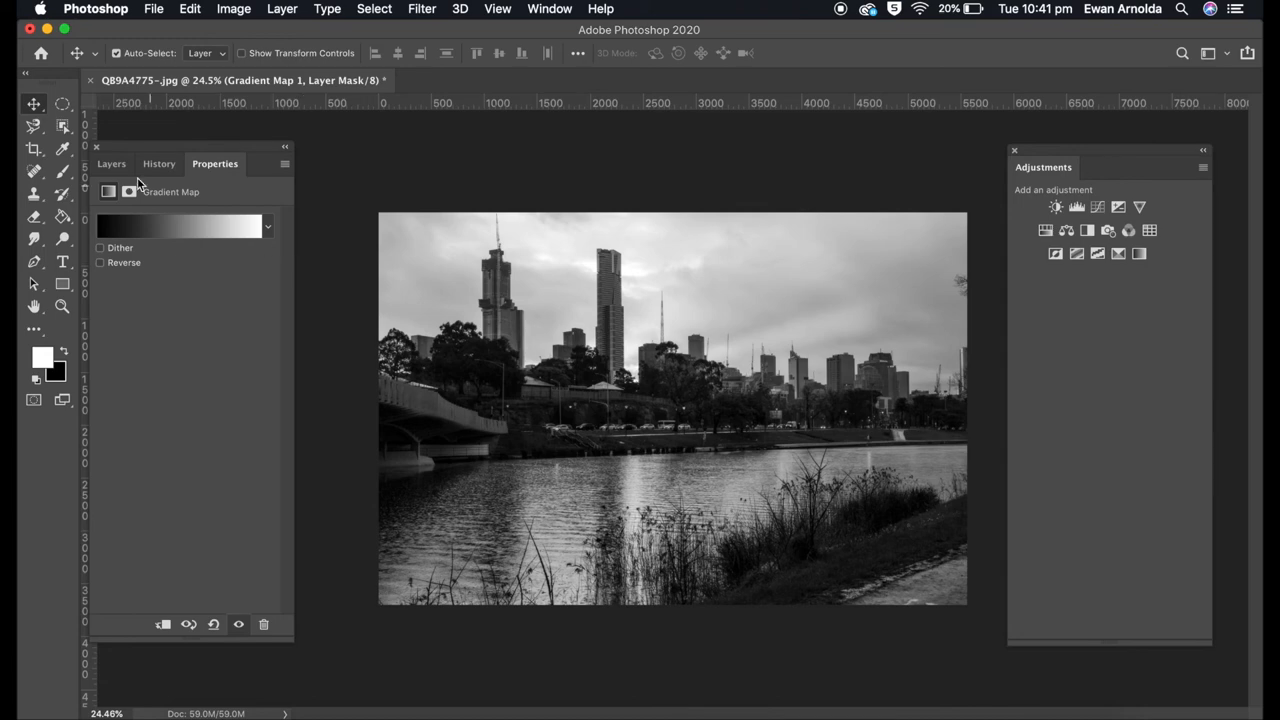
click(111, 163)
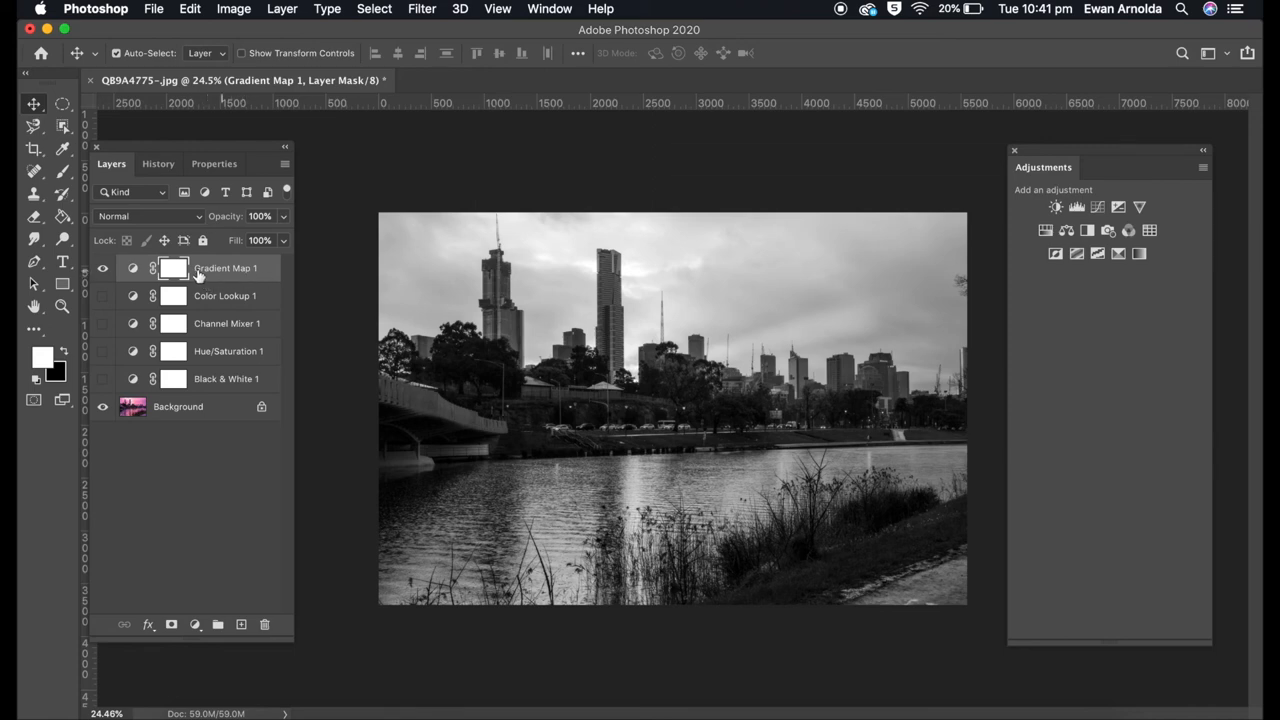
Hide Gradient Map 1 and start Image > Mode > Grayscale conversion
click(102, 268)
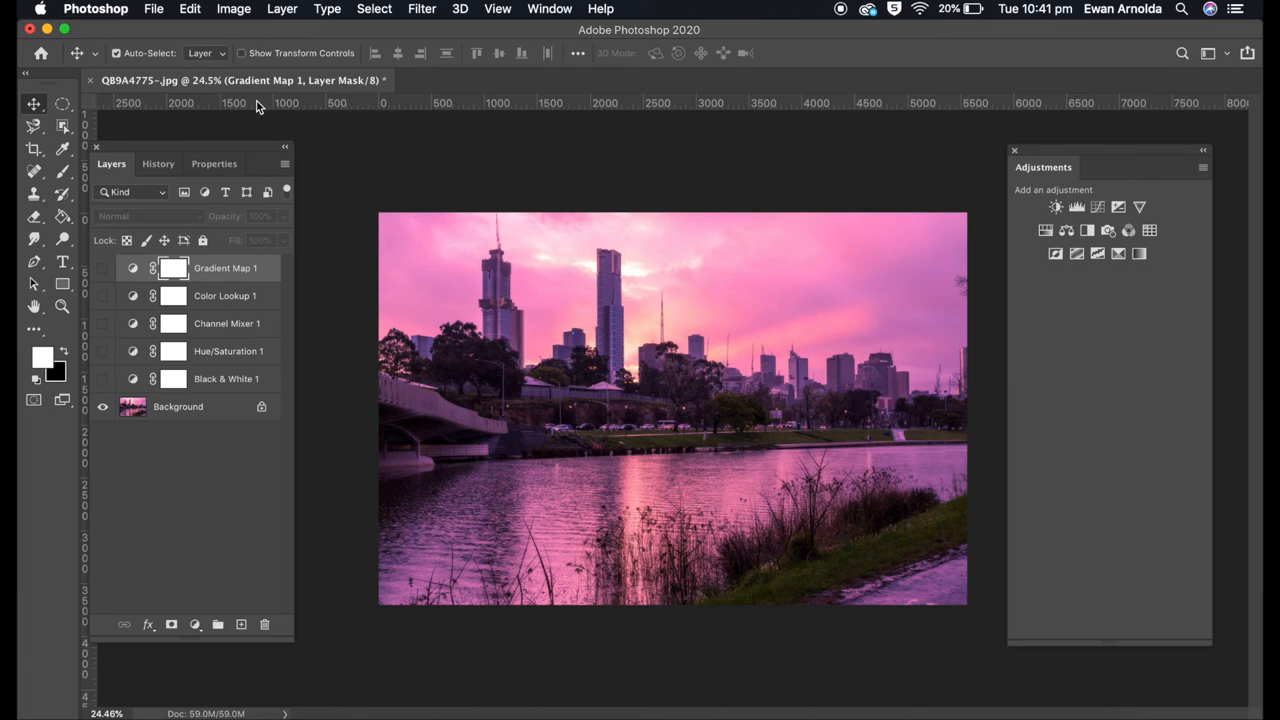
mouse_move(245, 147)
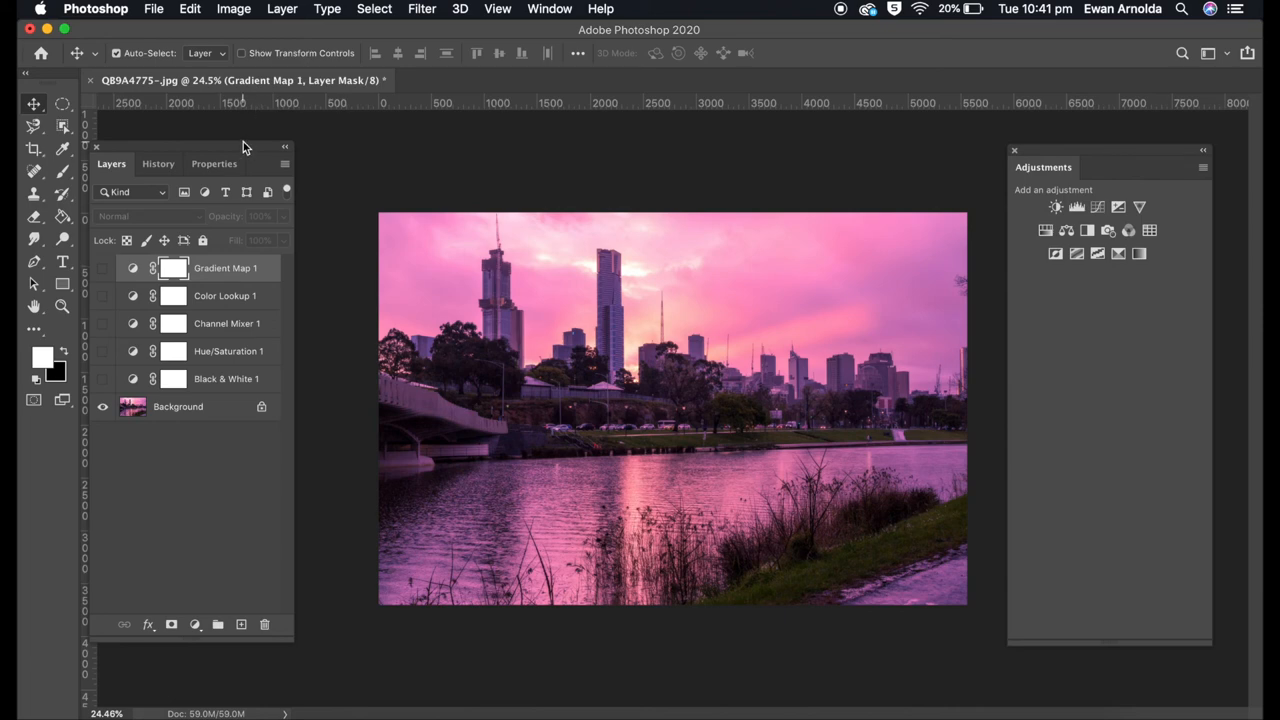
click(233, 8)
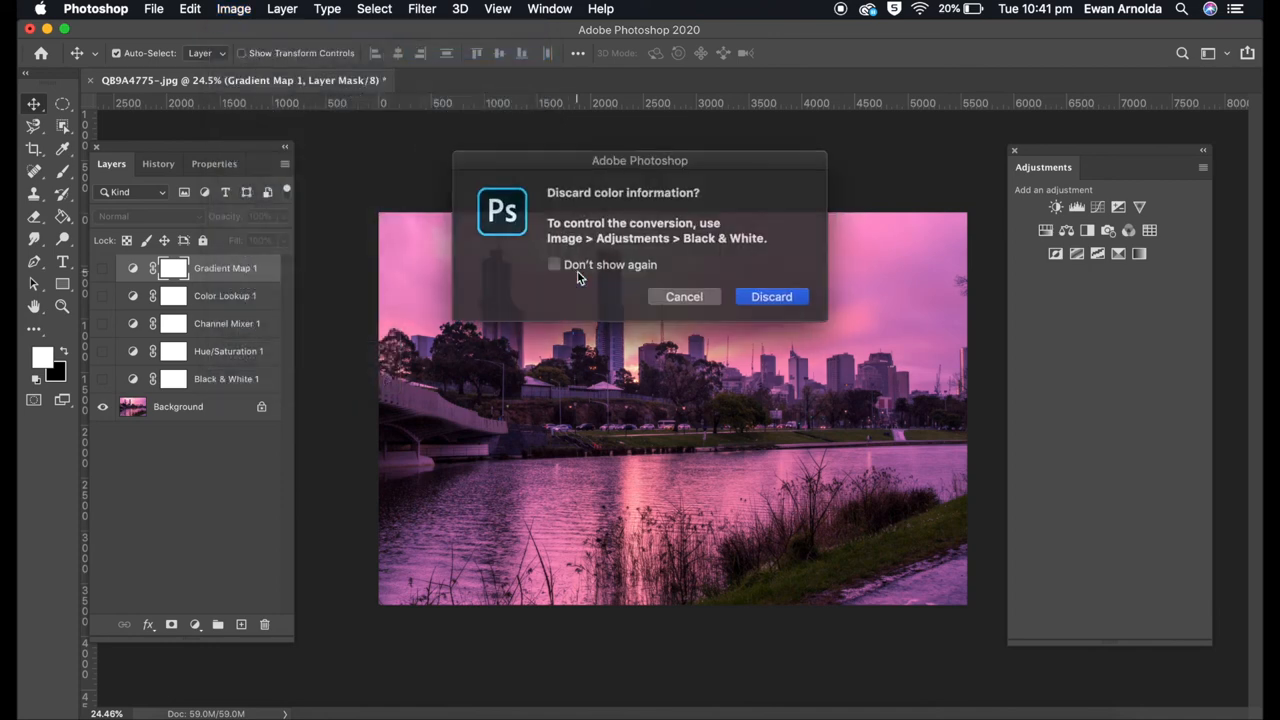
Confirm discarding colour information, leaving the image as a single gray Background layer
click(771, 296)
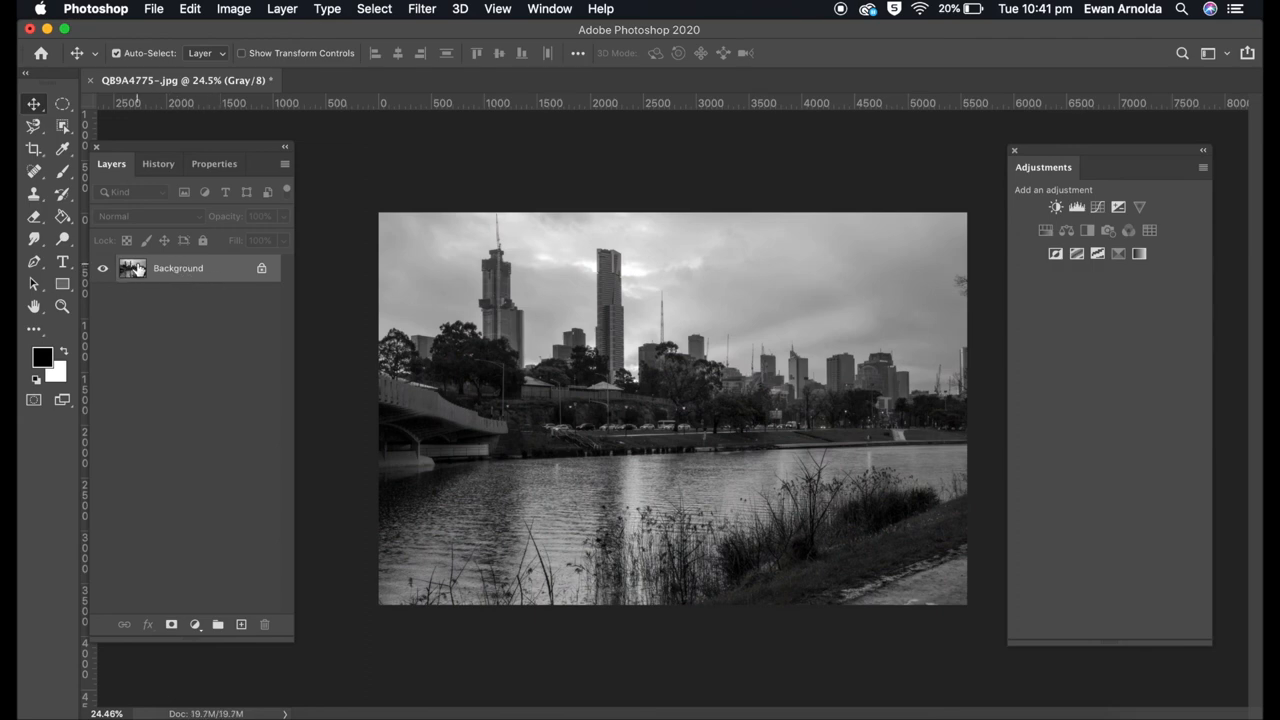
mouse_move(133, 268)
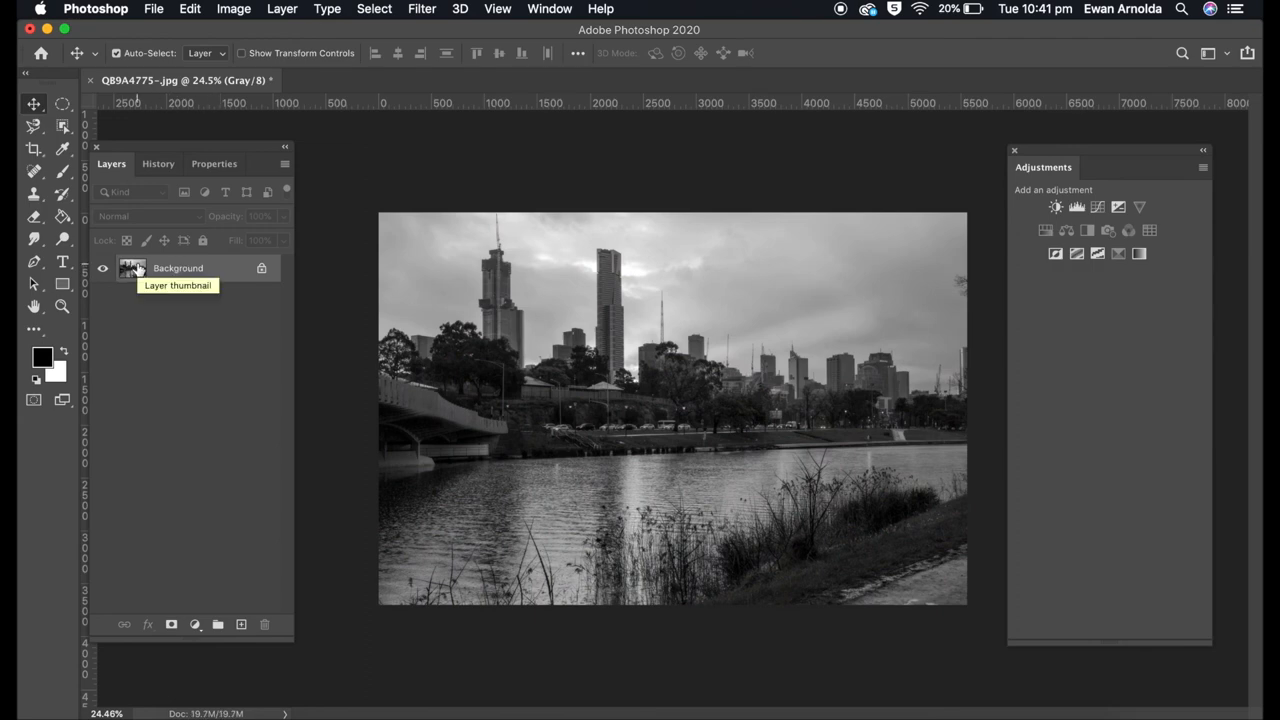
mouse_move(178, 268)
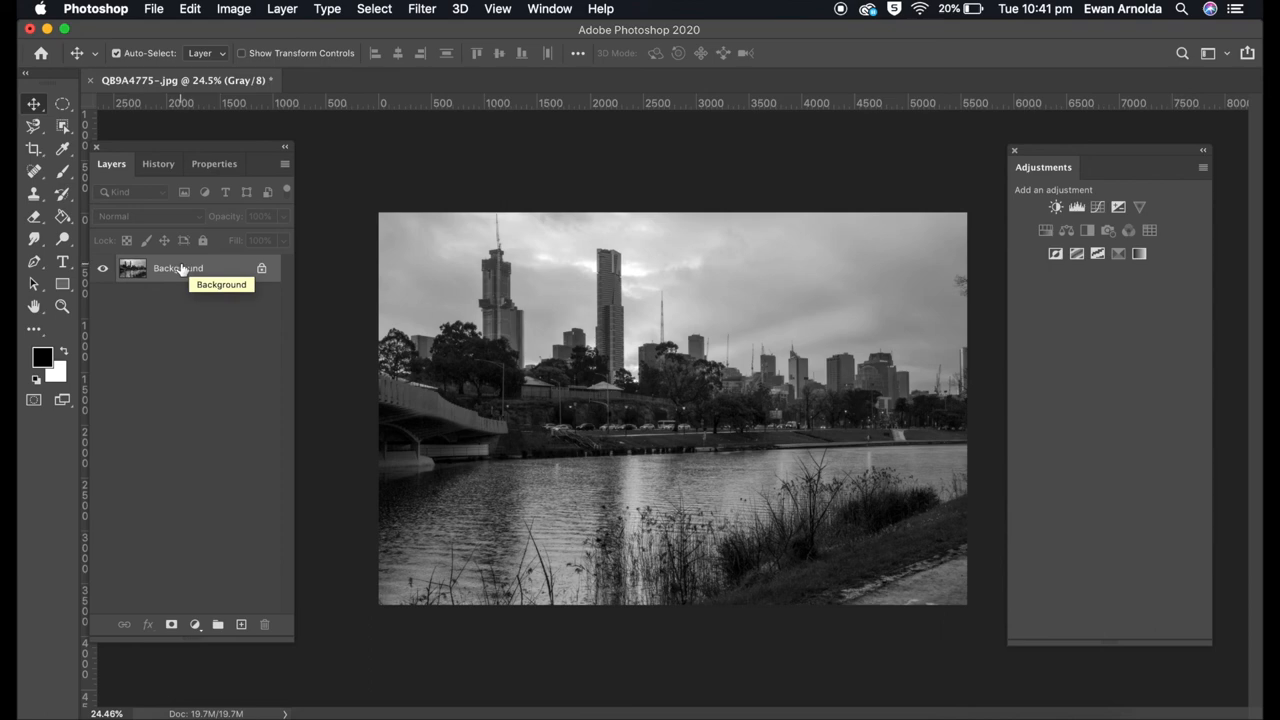
mouse_move(212, 330)
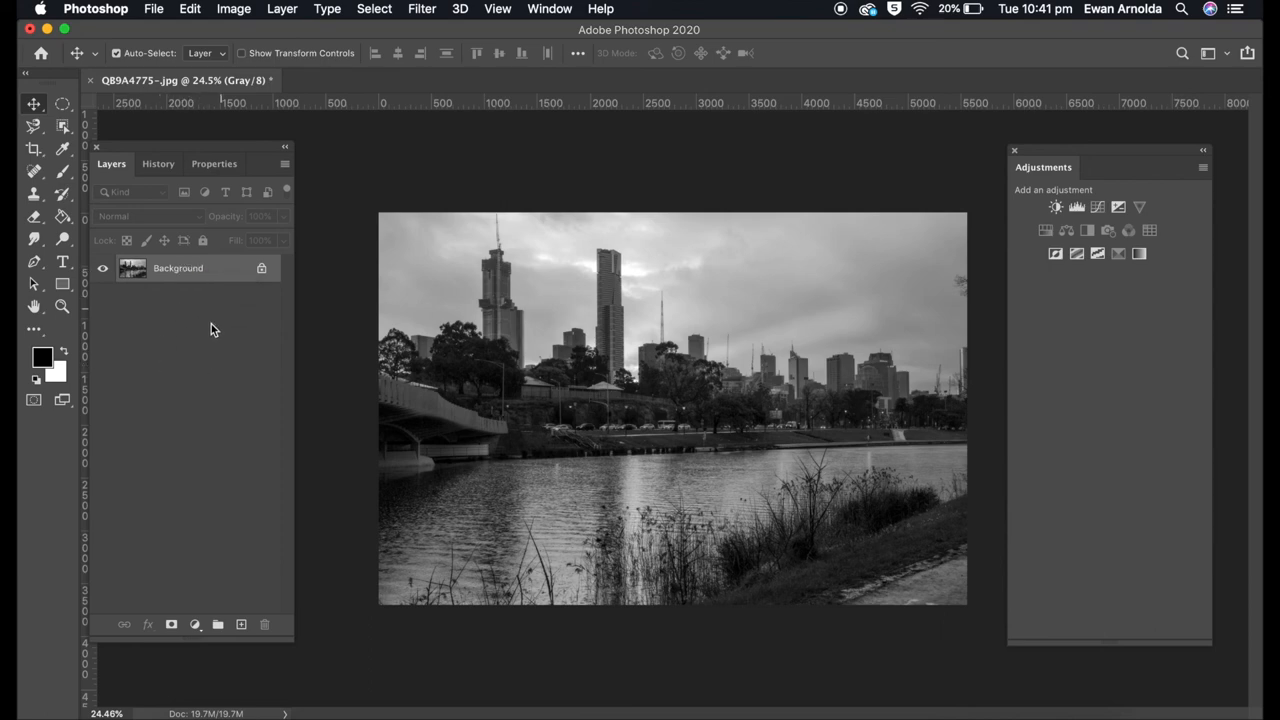
mouse_move(197, 284)
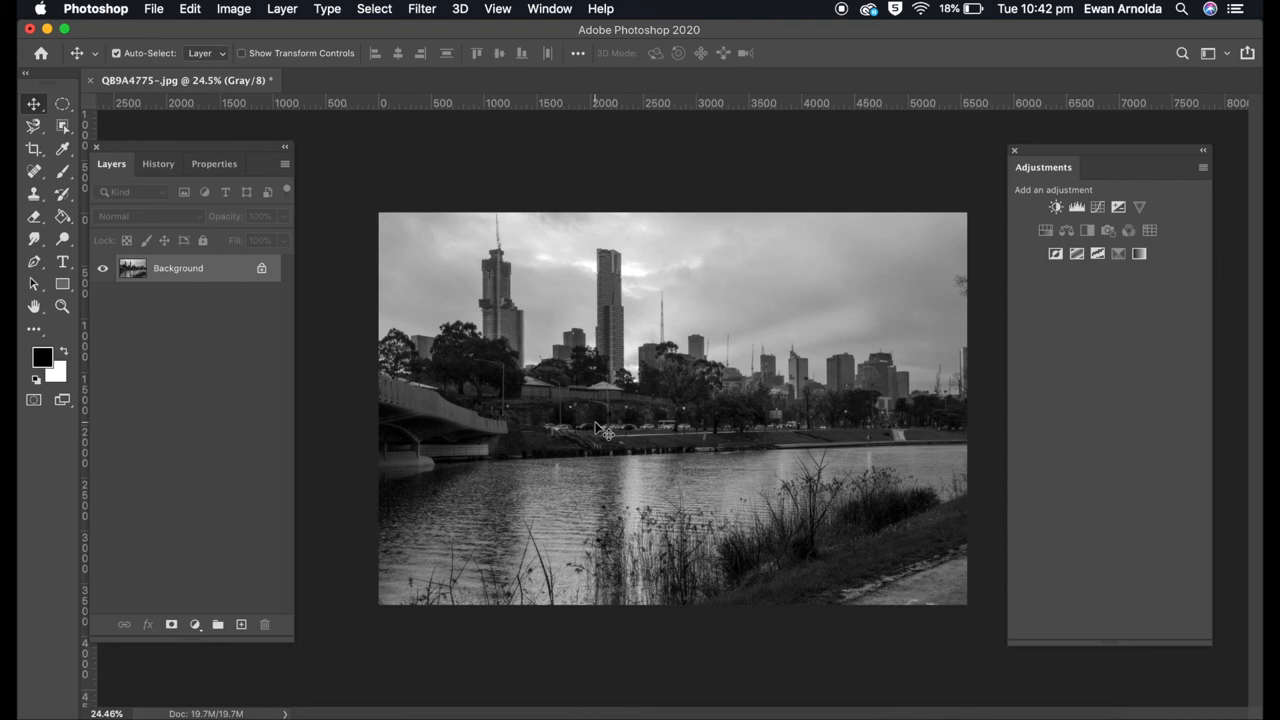
mouse_move(645, 413)
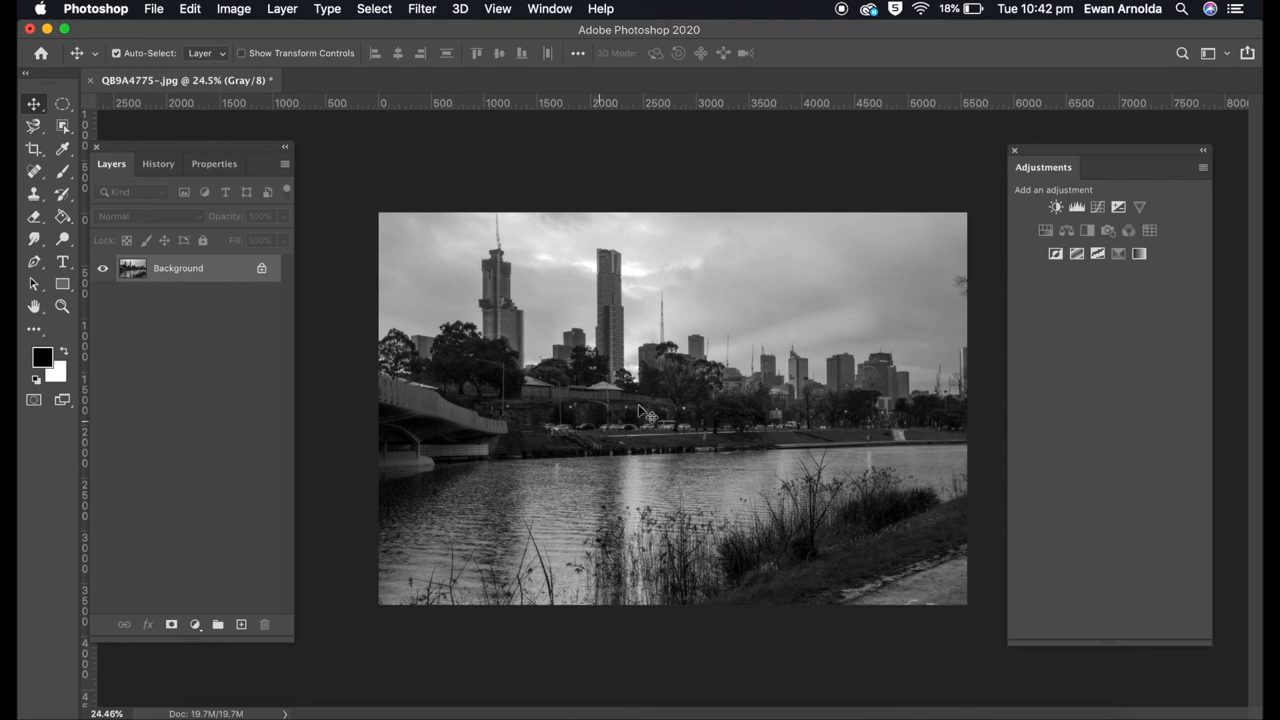